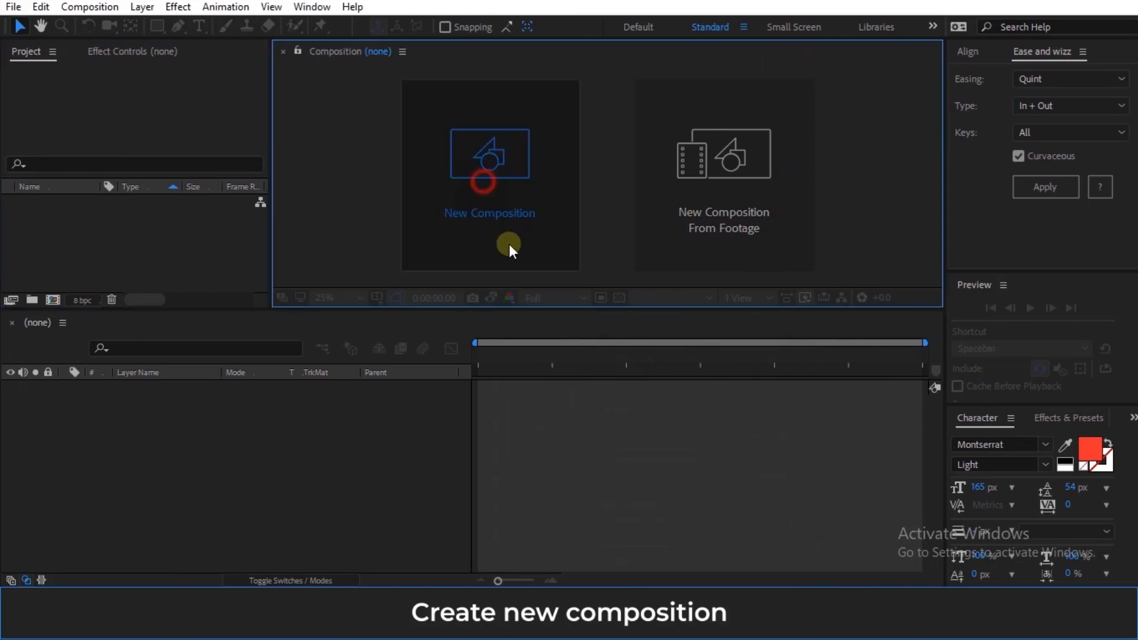
Create a new composition Comp 1 at 1080×1080 with default settings.
left_click(490, 212)
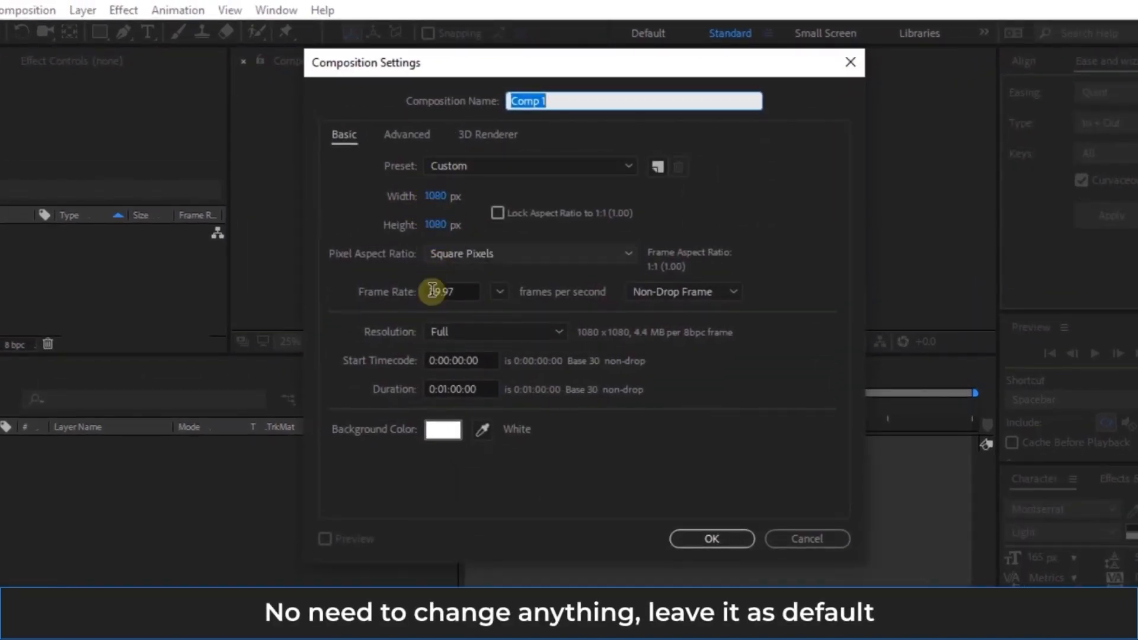
left_click(709, 538)
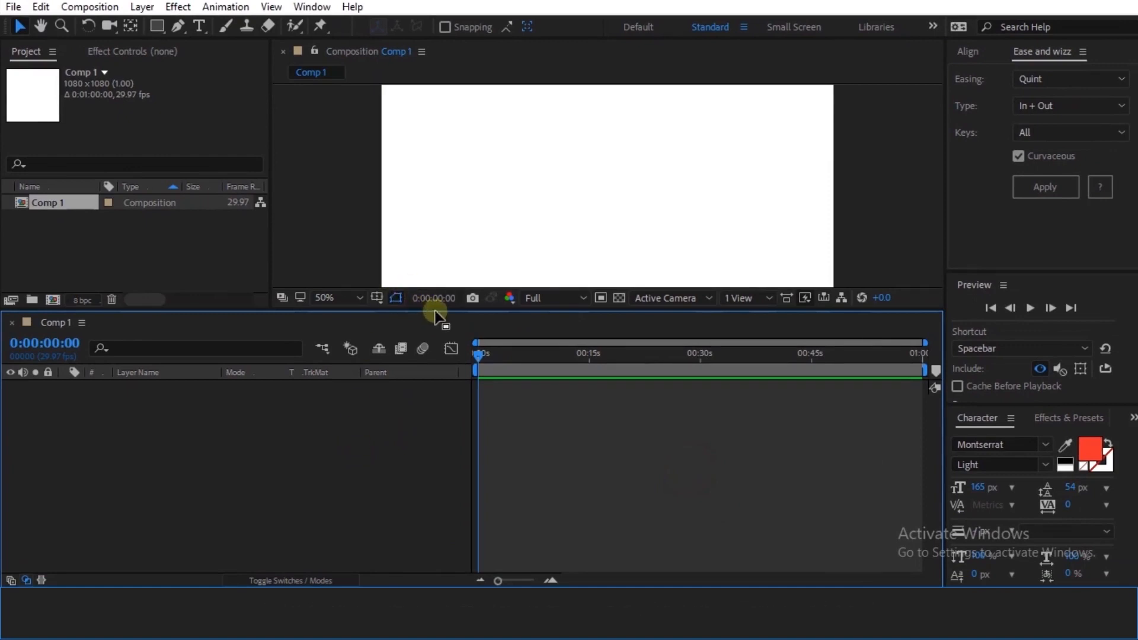
Make a letter A text layer, duplicate it and set the copy's weight to Black.
left_click(199, 27)
type("A")
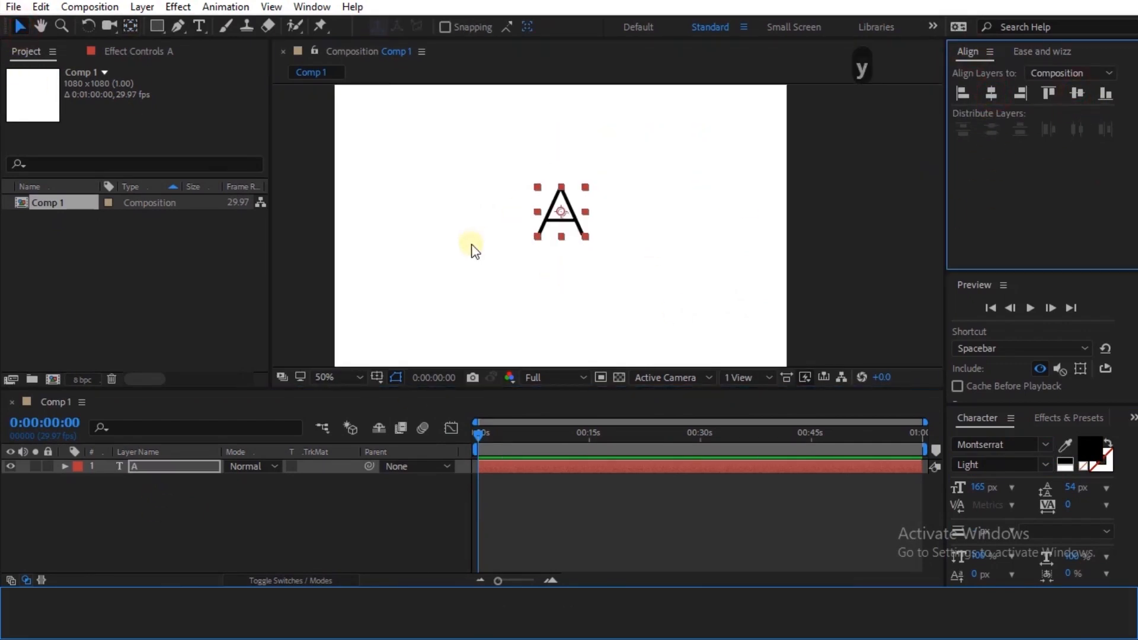
key("ctrl+d")
type(" Light")
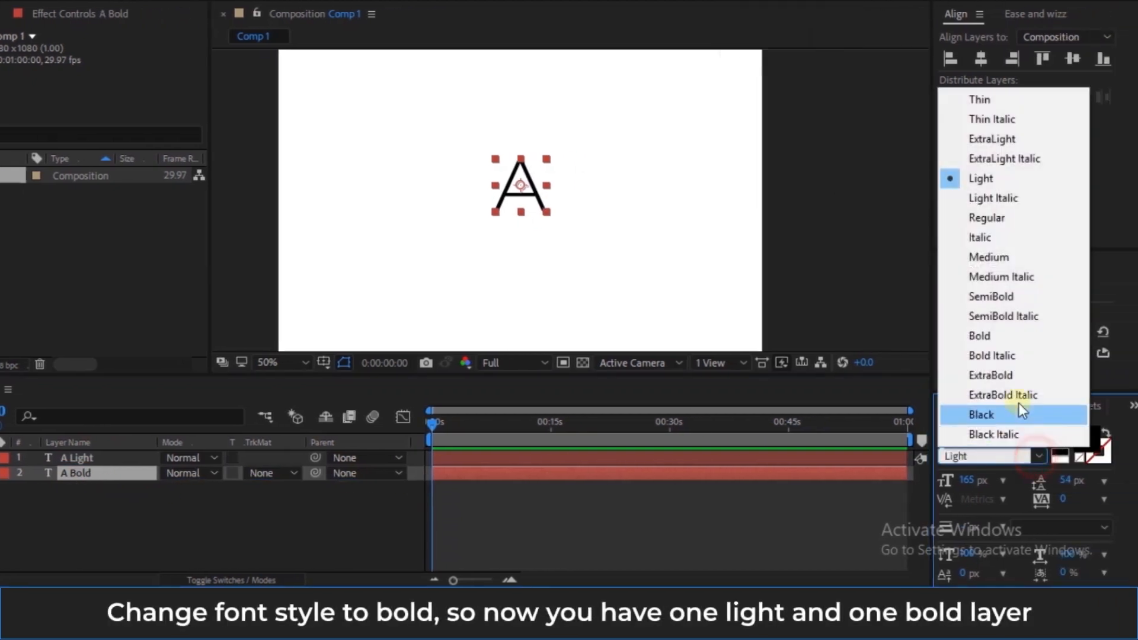
left_click(980, 414)
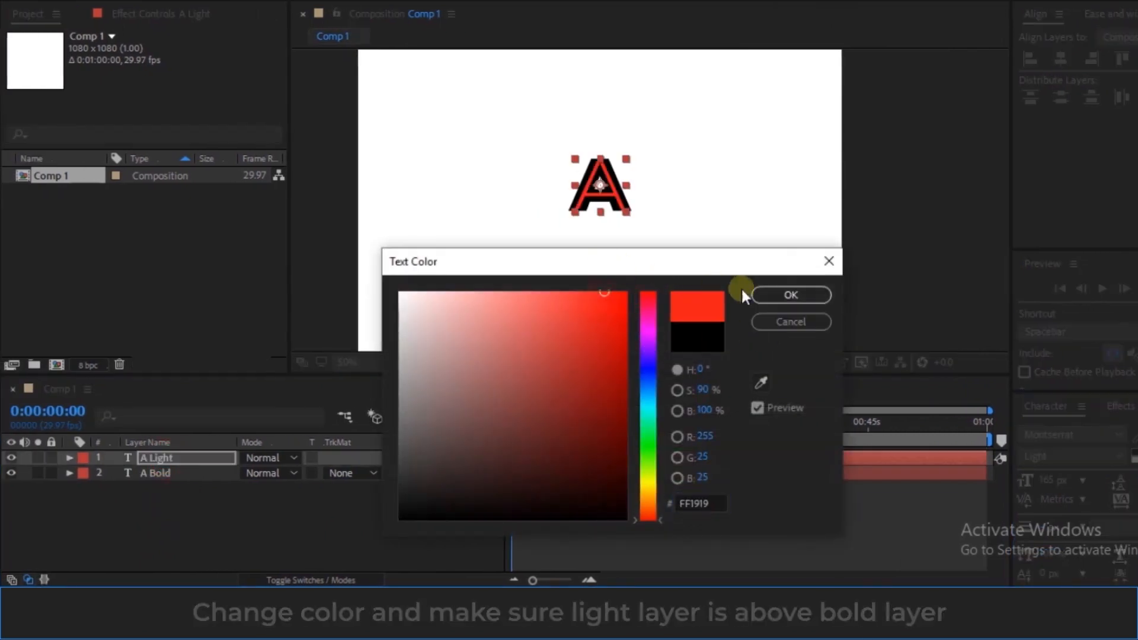
Confirm the red colour and convert both A text layers into shape outlines.
left_click(790, 295)
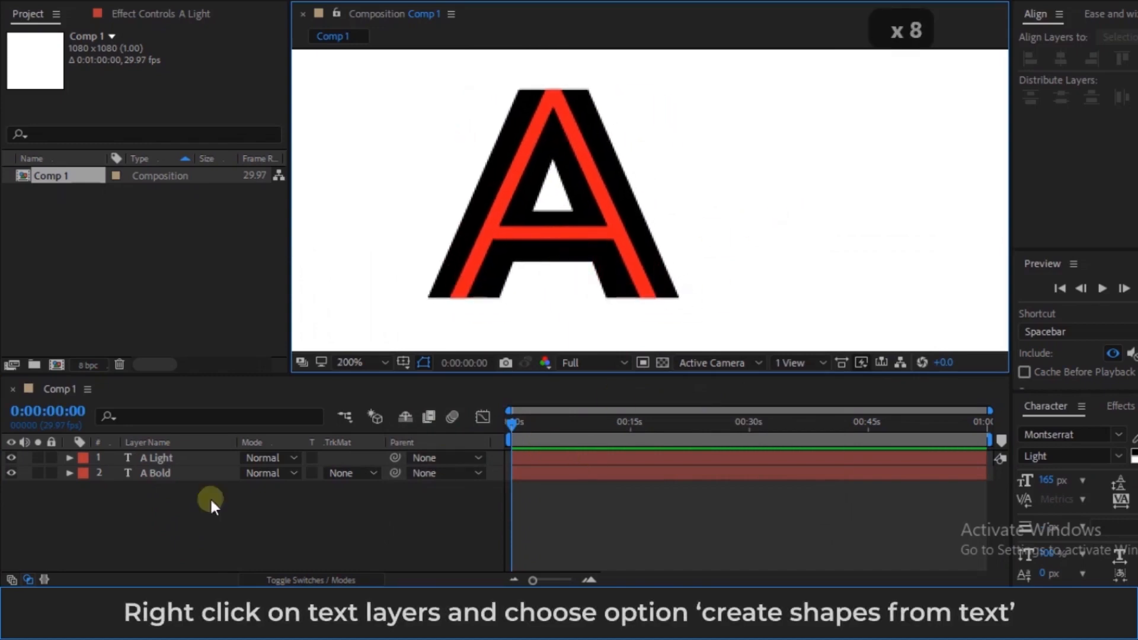
right_click(152, 464)
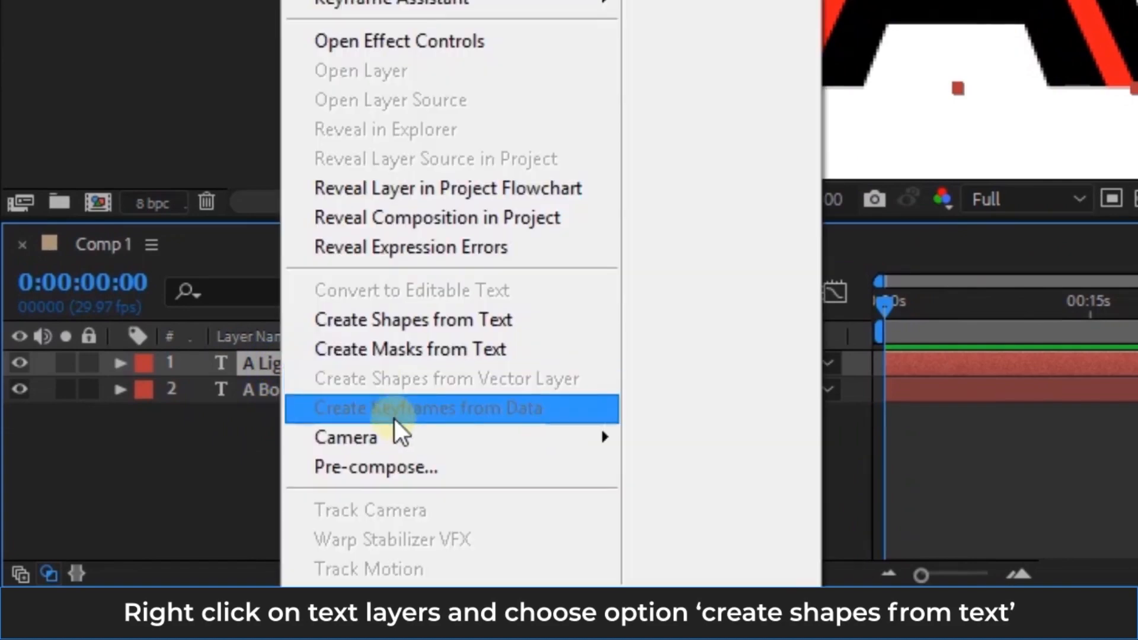
left_click(412, 319)
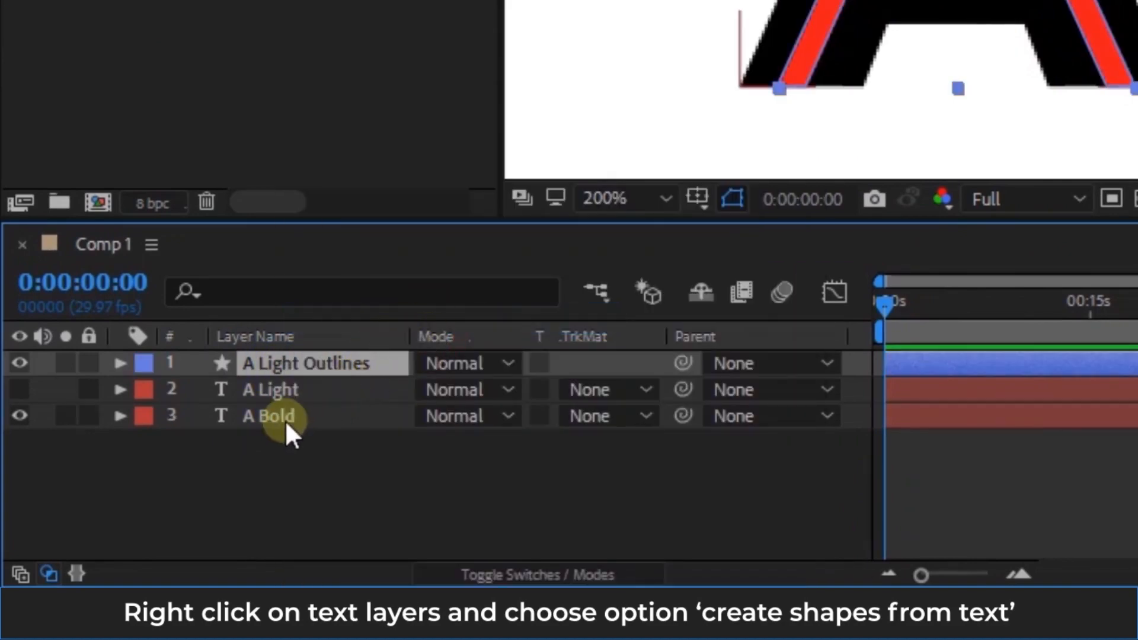
right_click(268, 416)
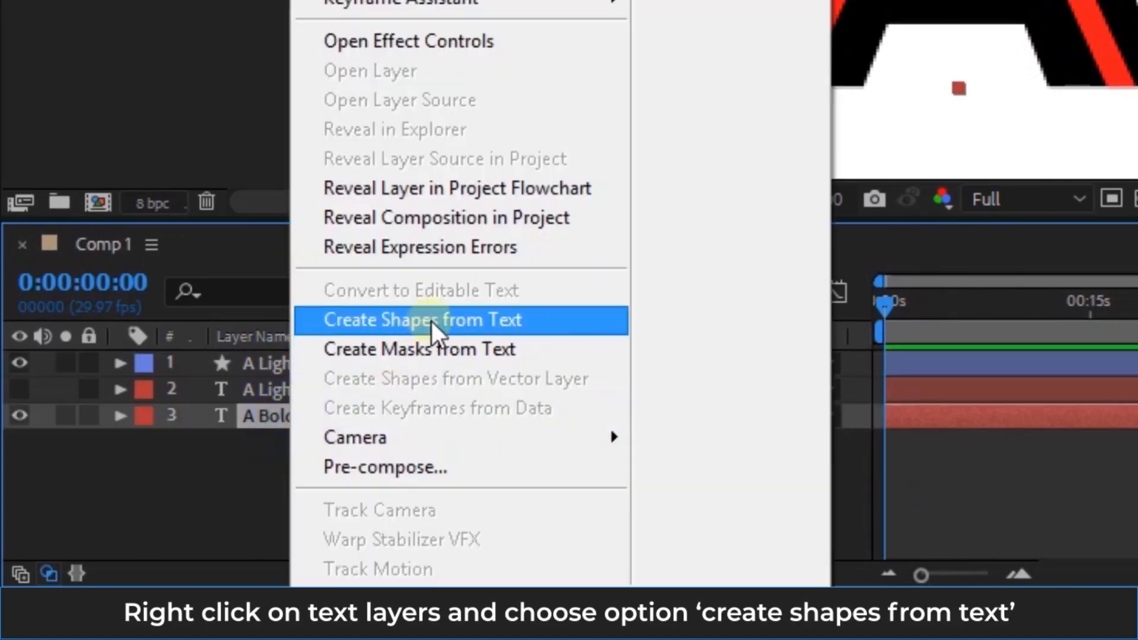
left_click(423, 319)
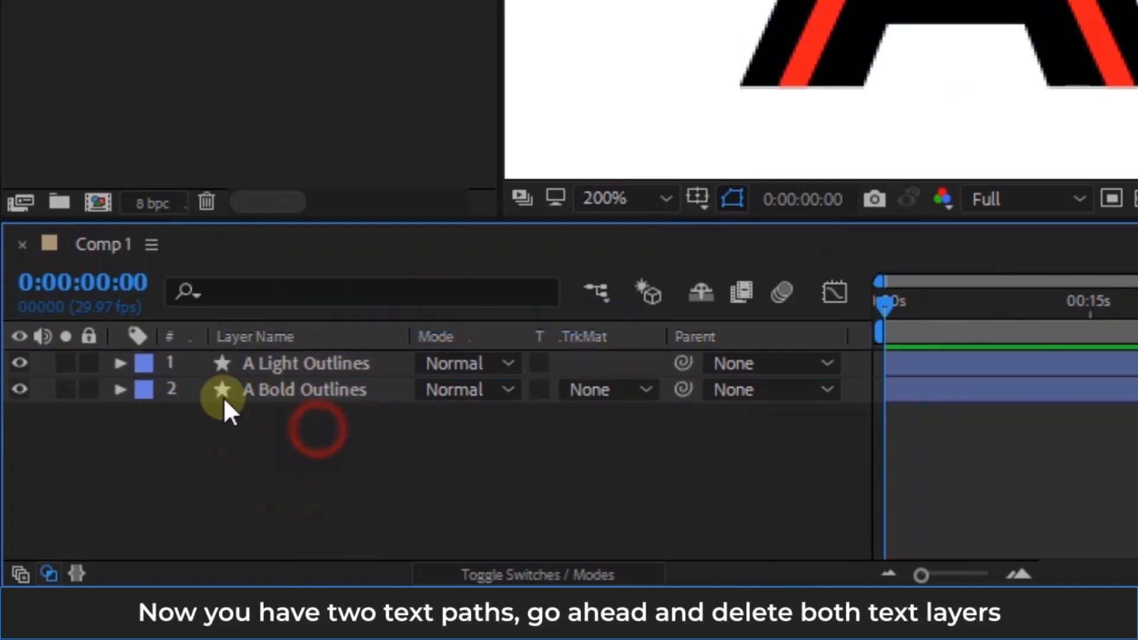
Add starting Path keyframes to both sub-paths of the A Light Outlines letter.
left_click(121, 363)
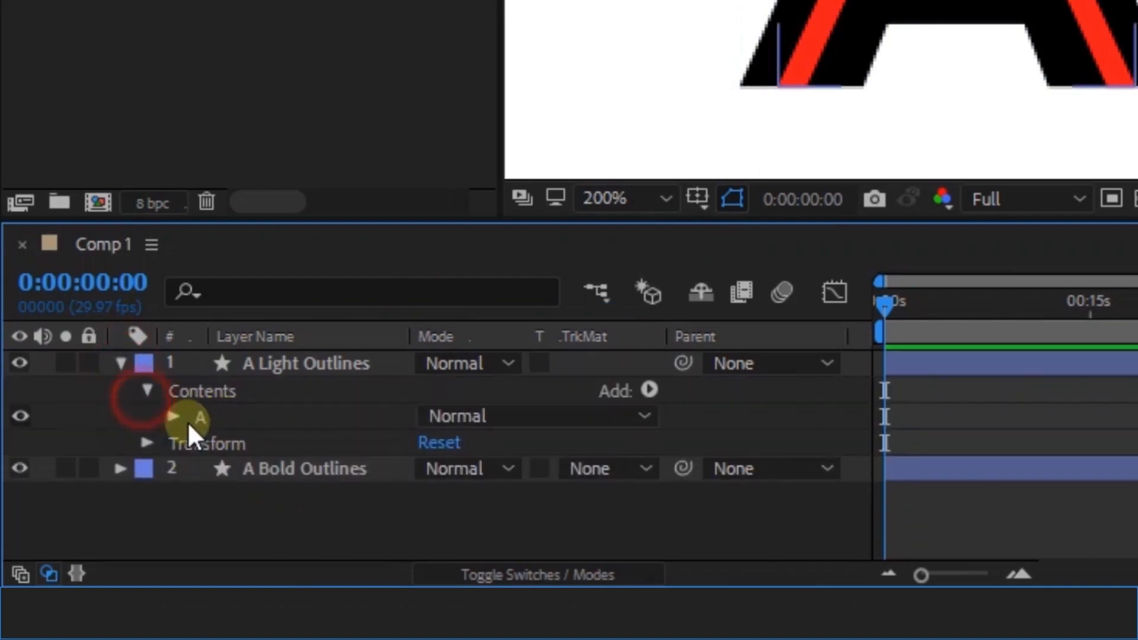
left_click(172, 420)
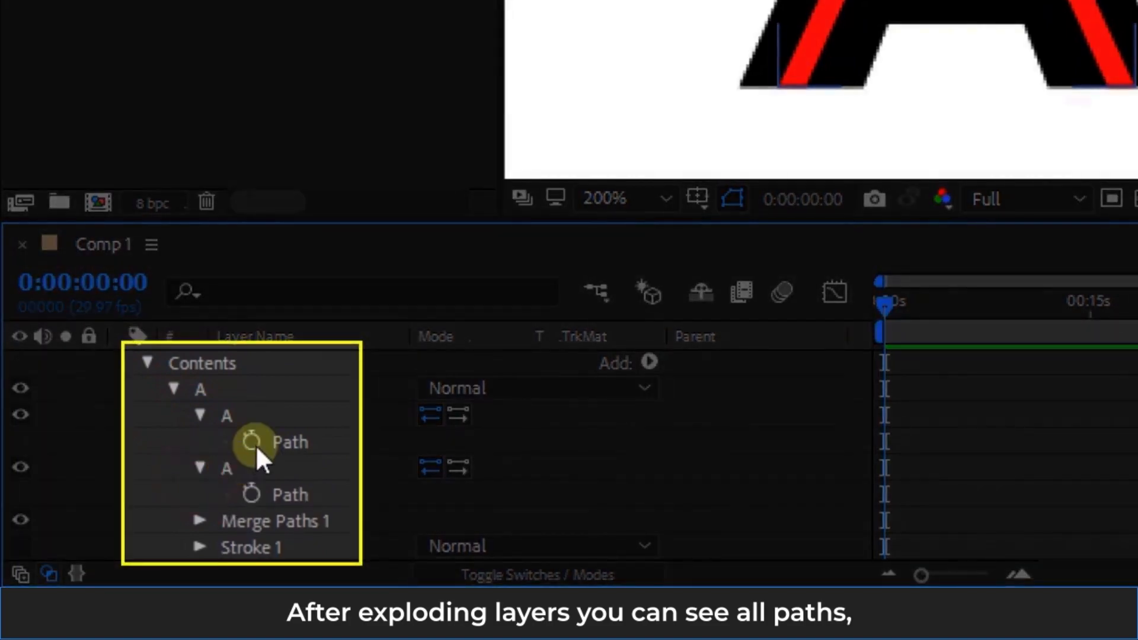
left_click(251, 441)
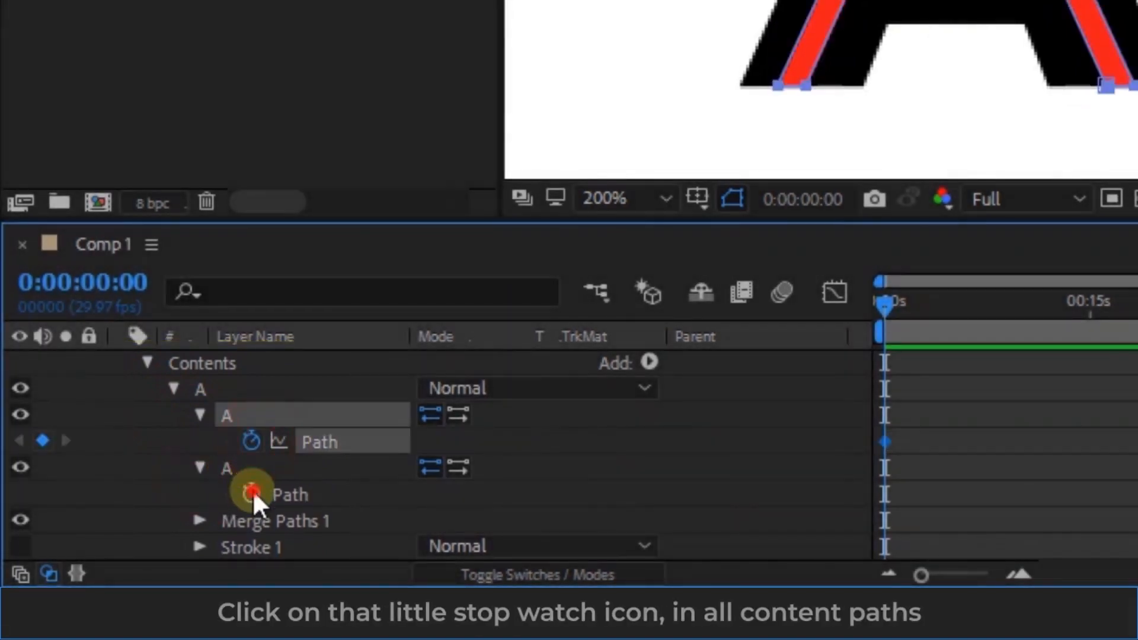
left_click(251, 493)
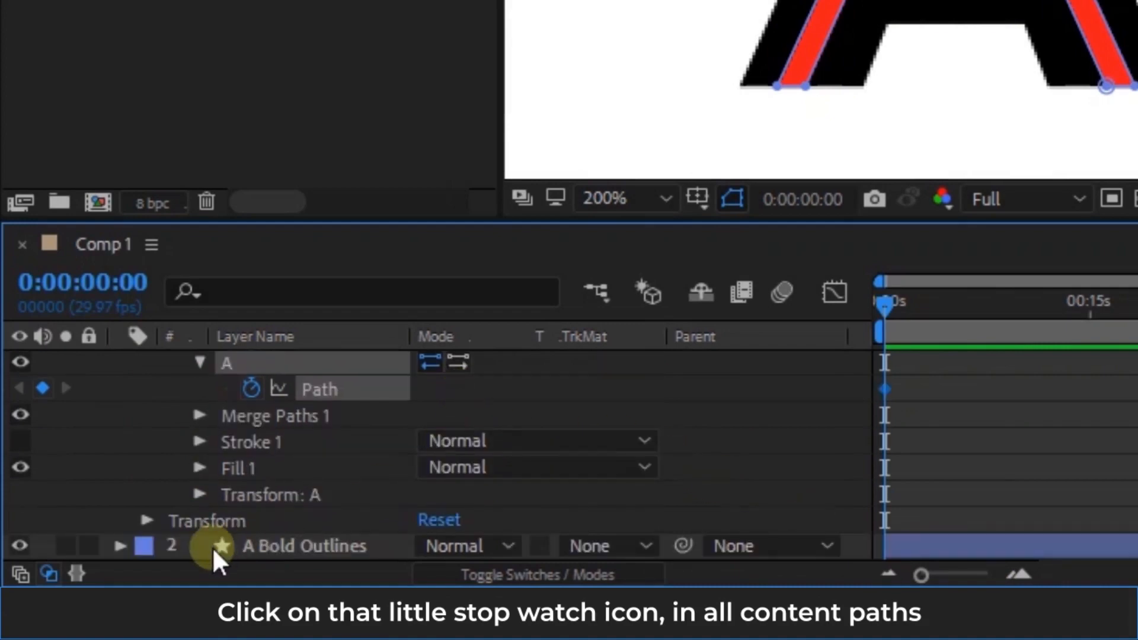
Expand the A Bold Outlines contents and keyframe both of its sub-paths.
left_click(120, 545)
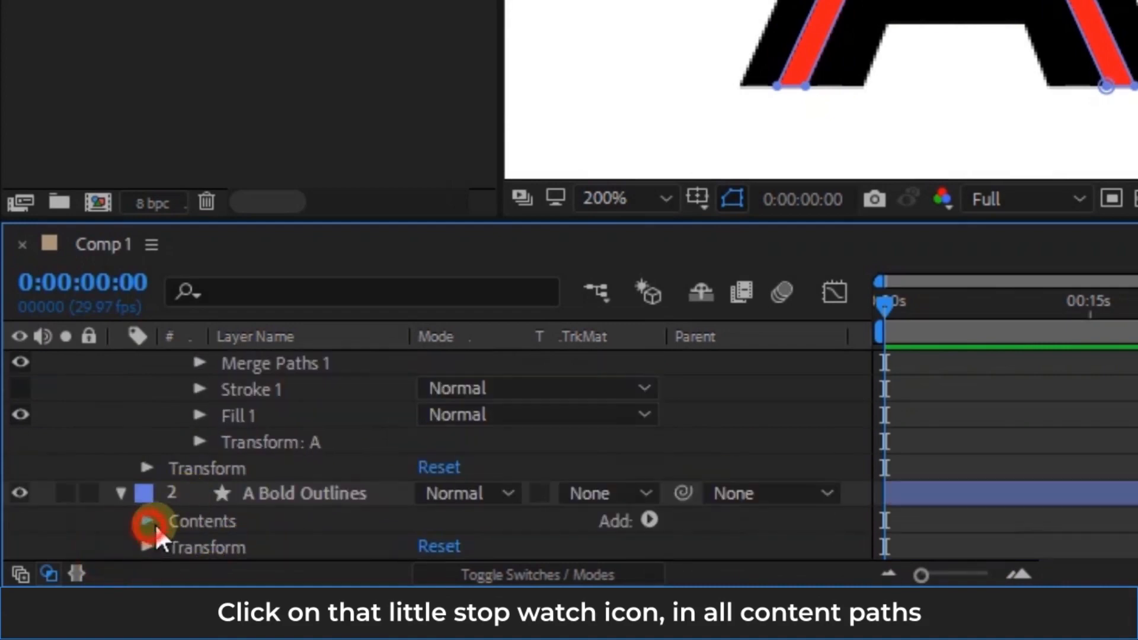
left_click(149, 522)
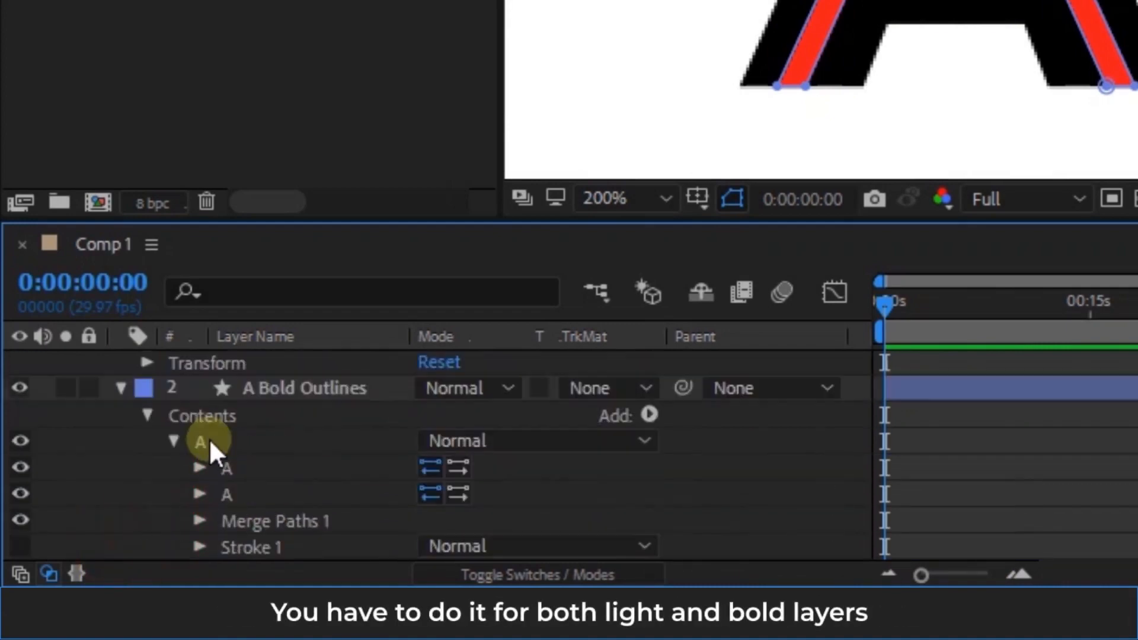
left_click(199, 468)
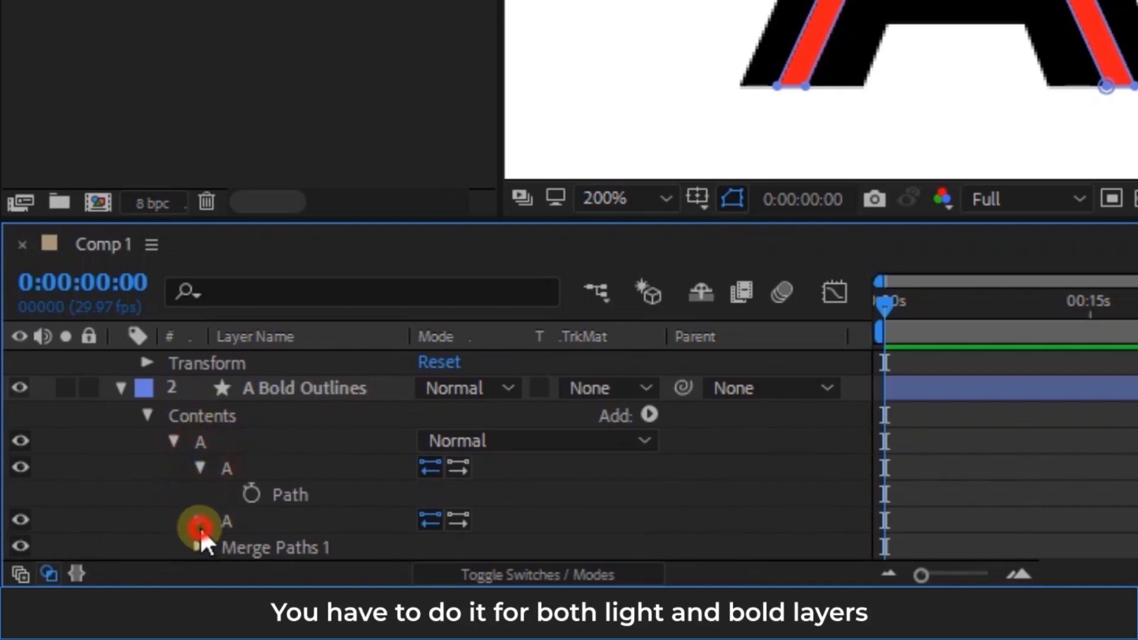
left_click(250, 493)
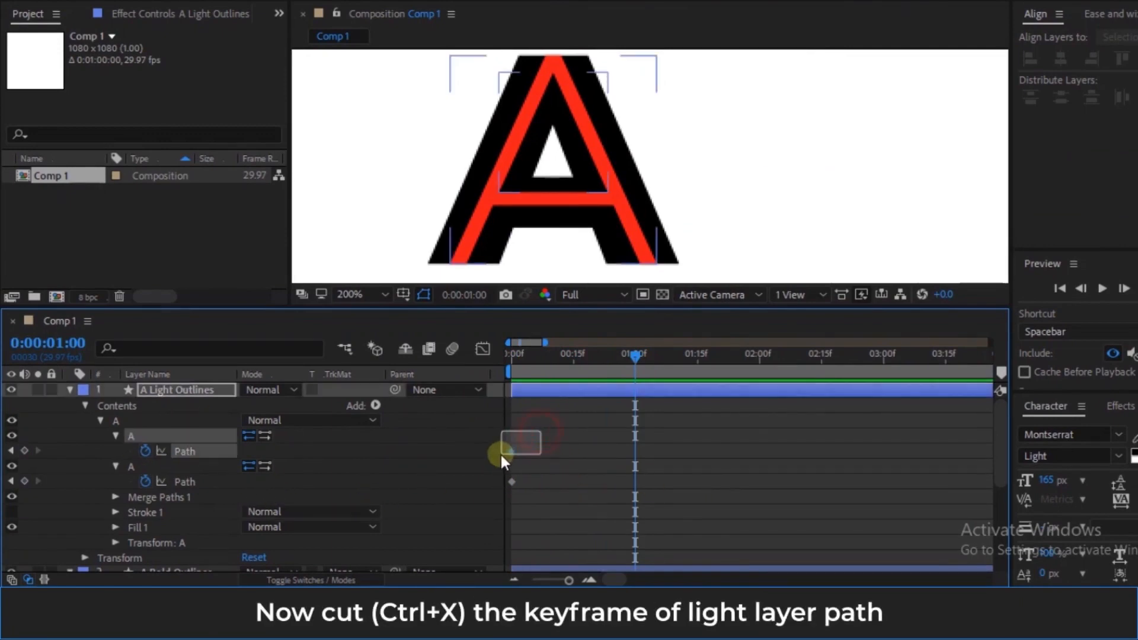
Cut the light letter's path keyframes and paste them into the bold paths at 1 second.
key("ctrl+x")
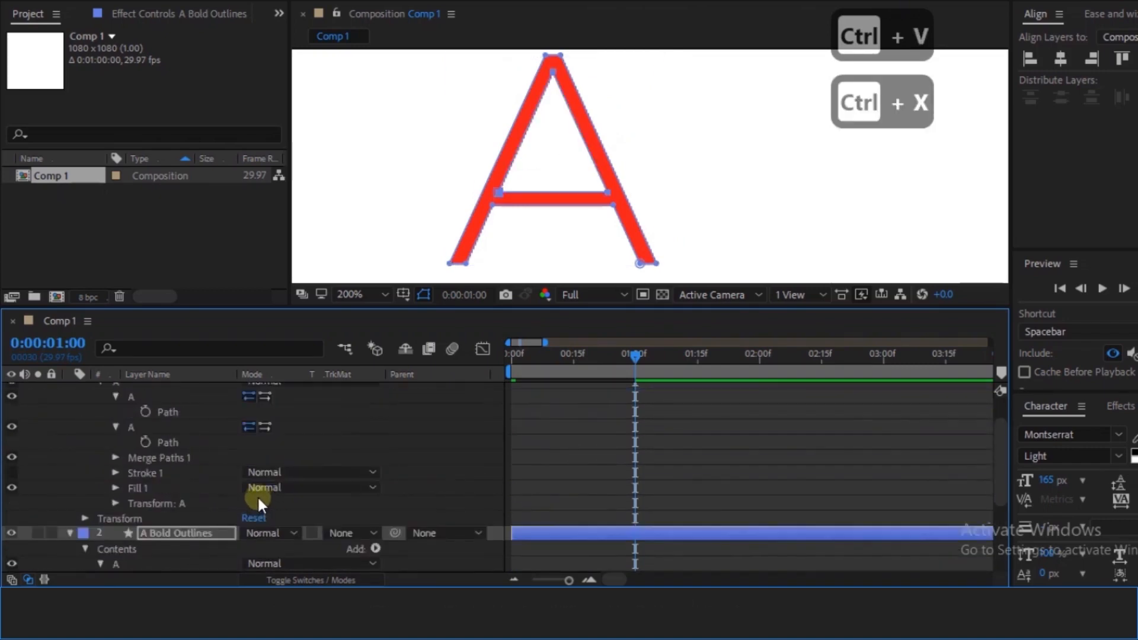
key("ctrl+v")
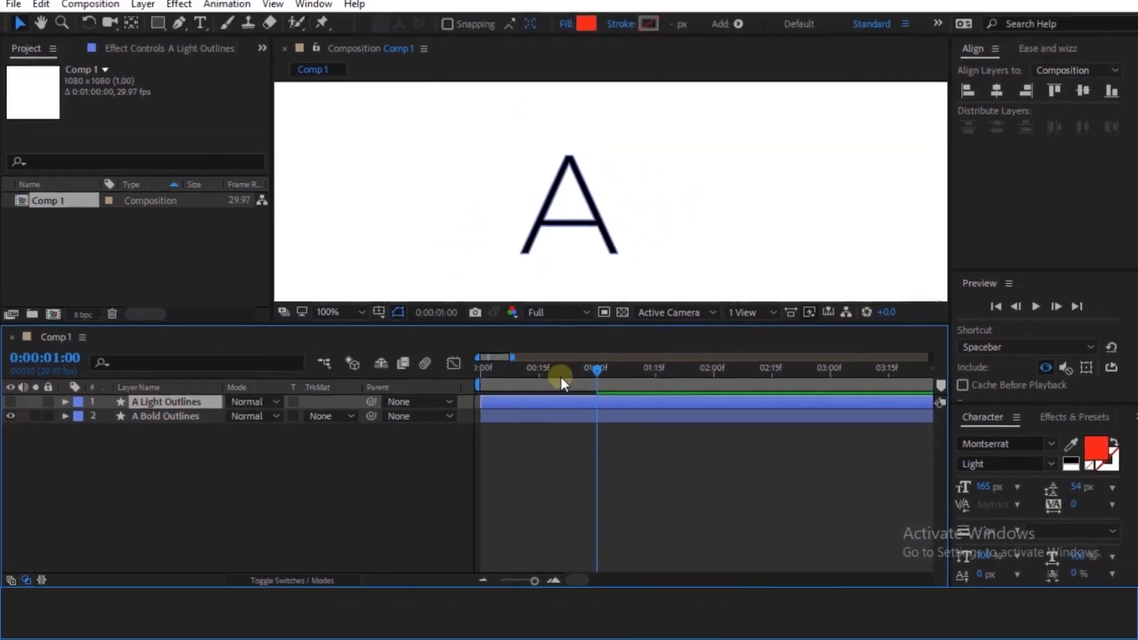
Easy-ease the bold path keyframes and apply Quint In + Out via Ease and Wizz.
left_click(164, 415)
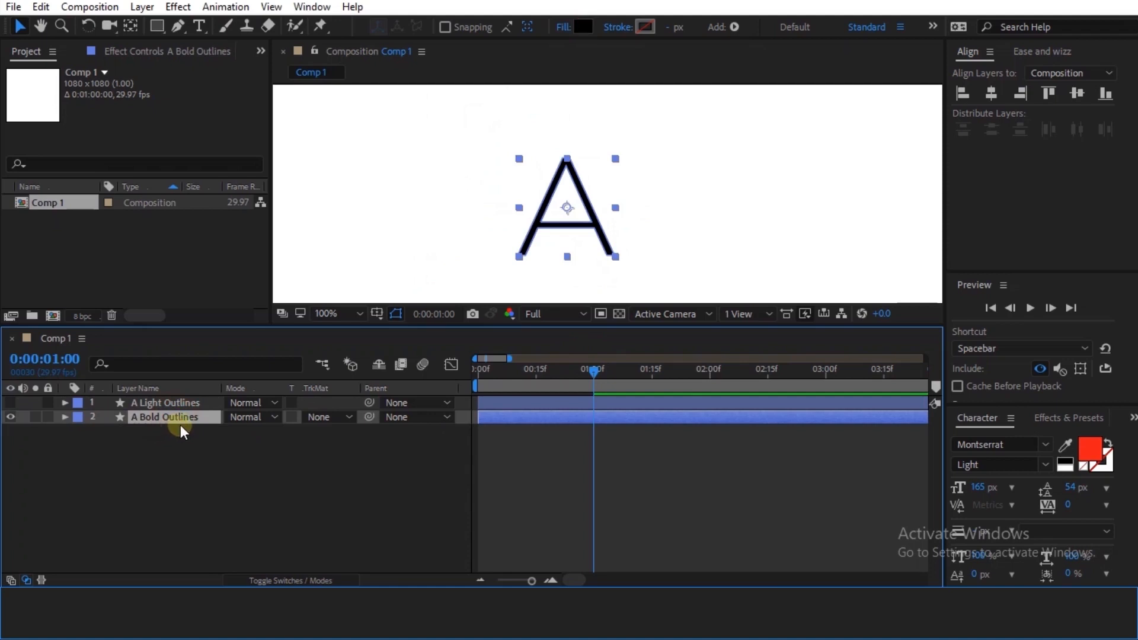
left_click(64, 416)
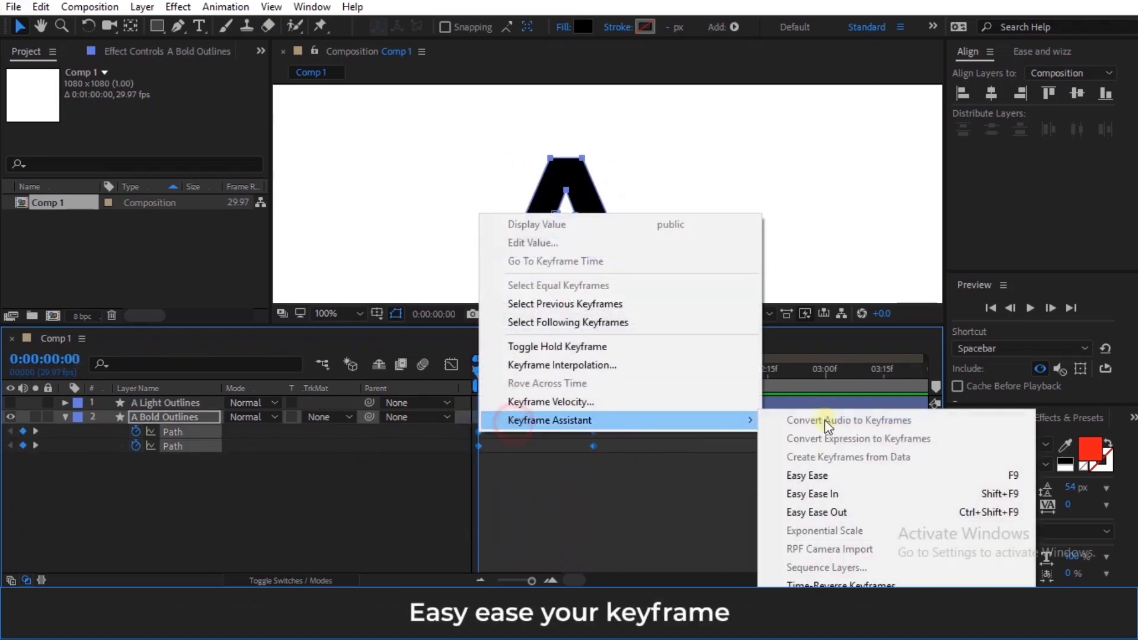
left_click(806, 475)
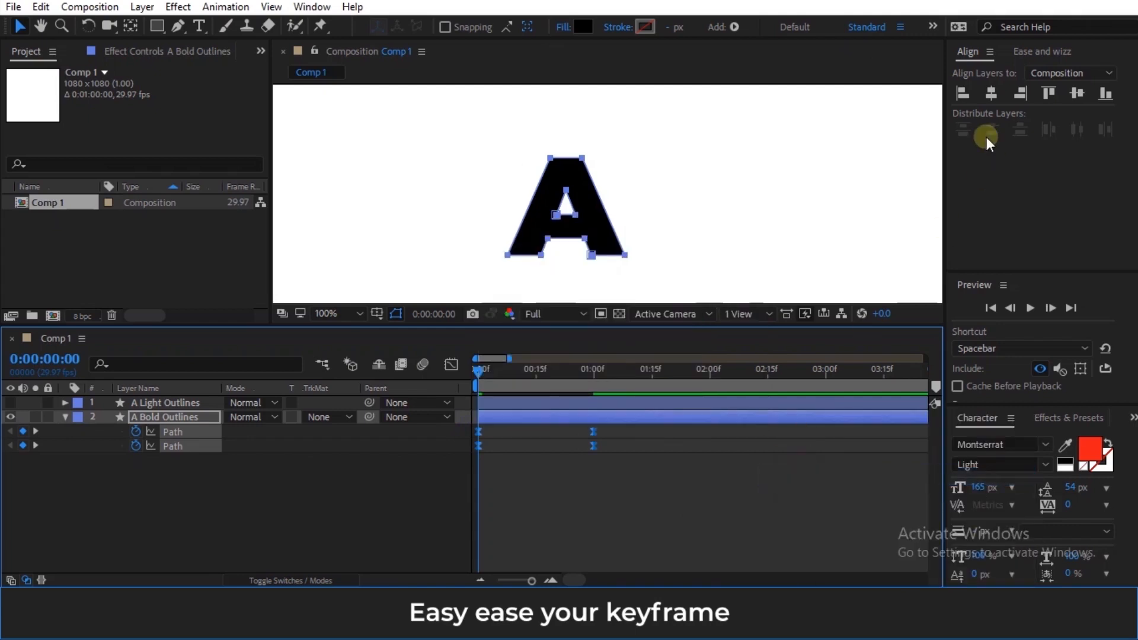
left_click(1042, 51)
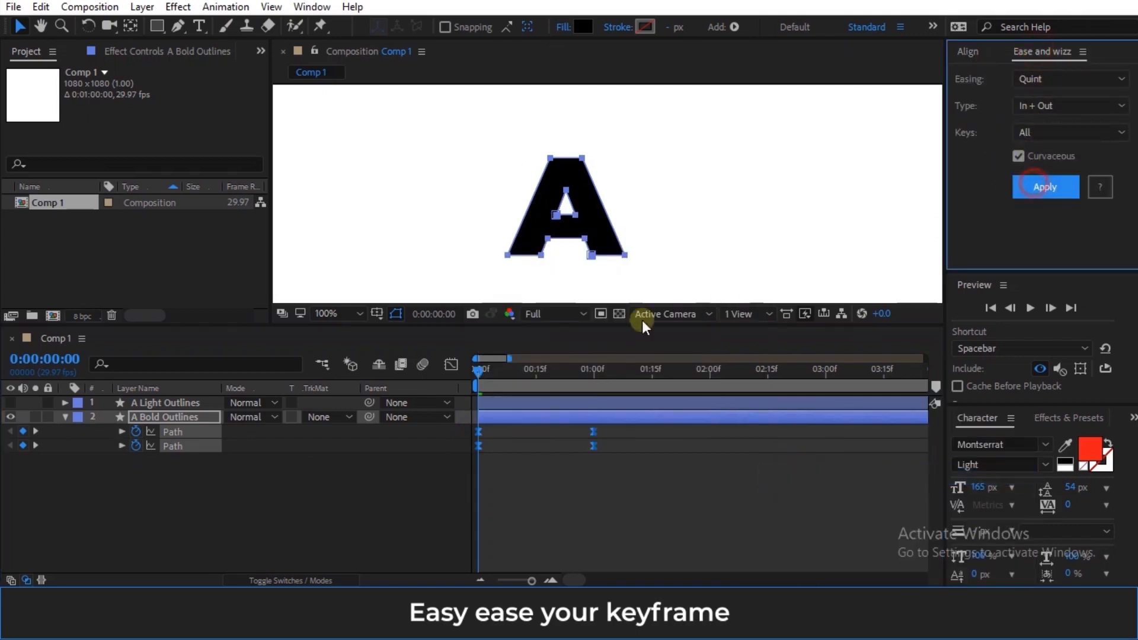
left_click(1046, 186)
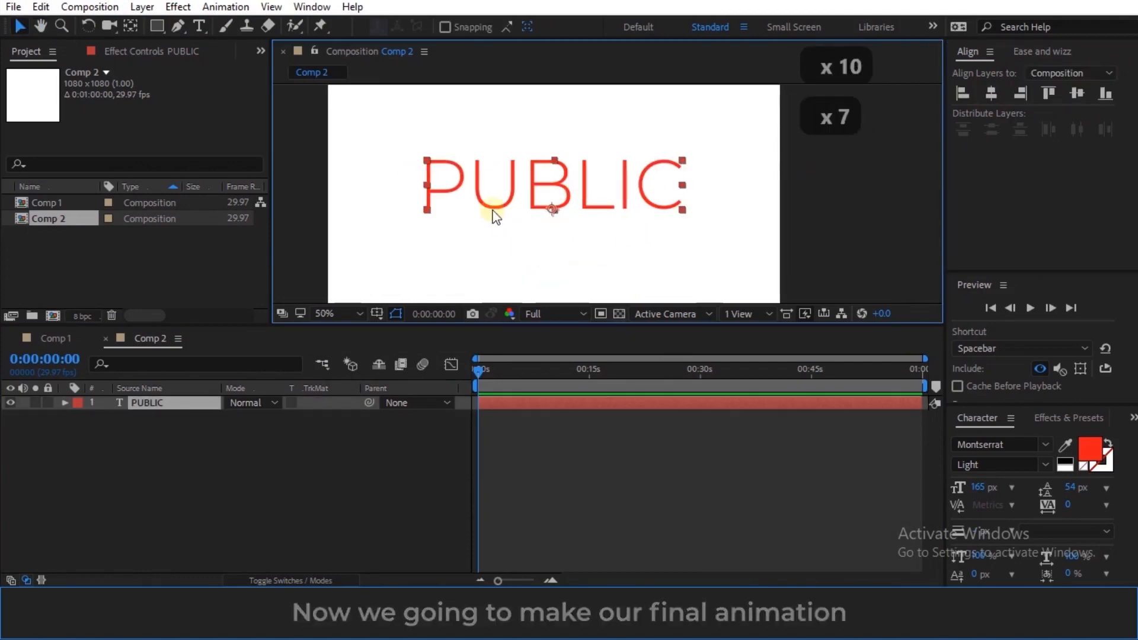
Duplicate the PUBLIC layer and colour the light outlines red (FF1919).
key("ctrl+d")
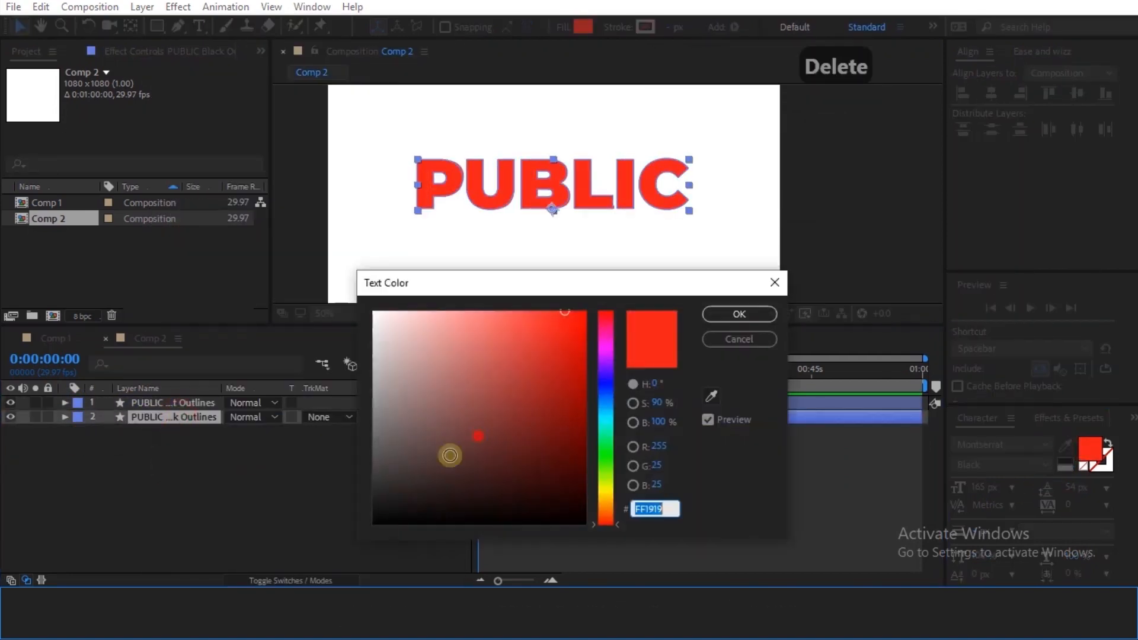
left_click(738, 313)
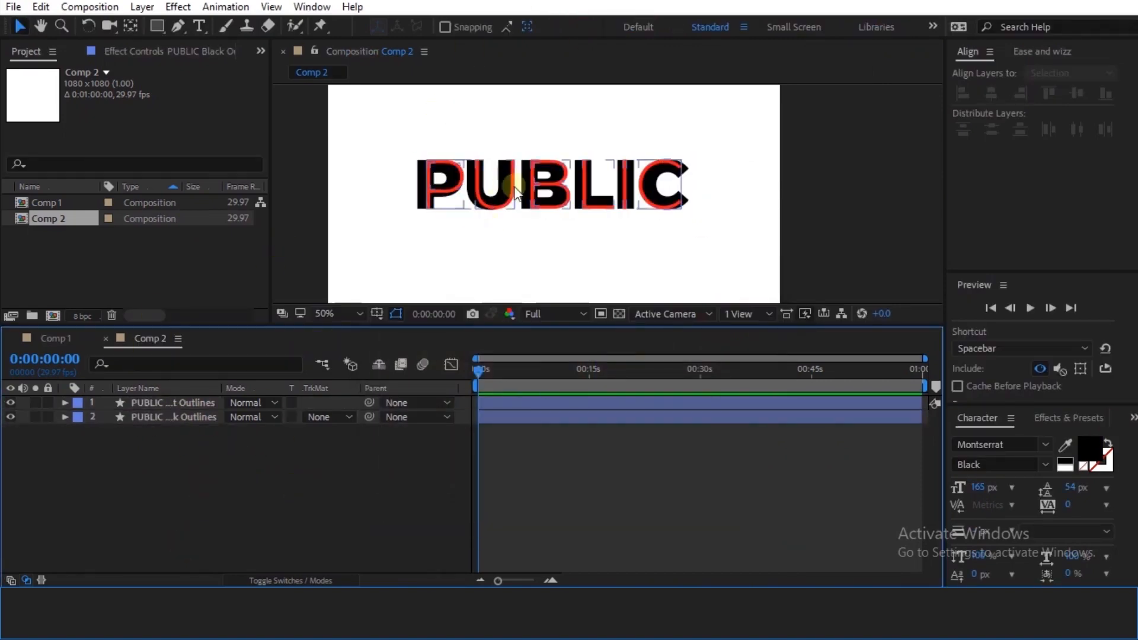
left_click(65, 403)
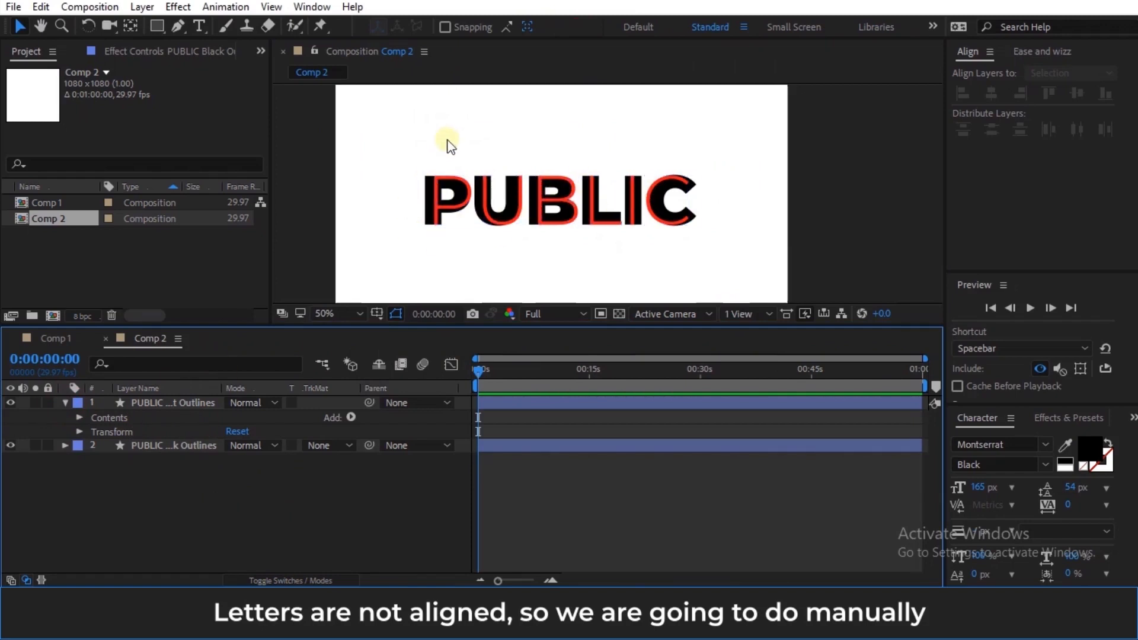
mouse_move(311, 183)
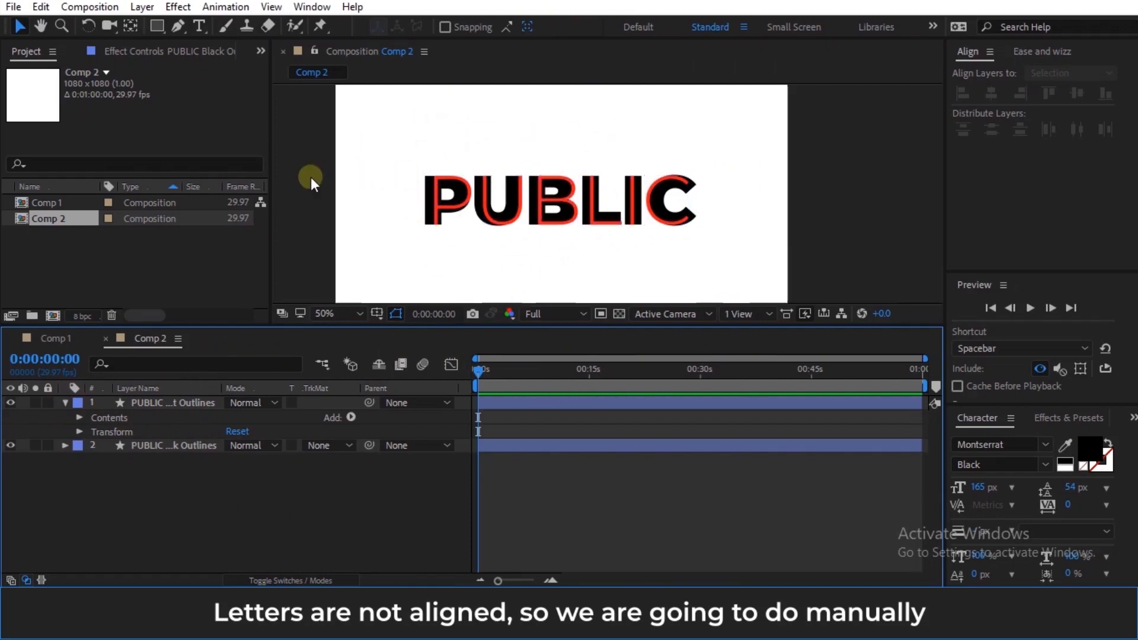
Zoom to 200% and shift each light letter horizontally to align over its bold counterpart.
key("ctrl+r")
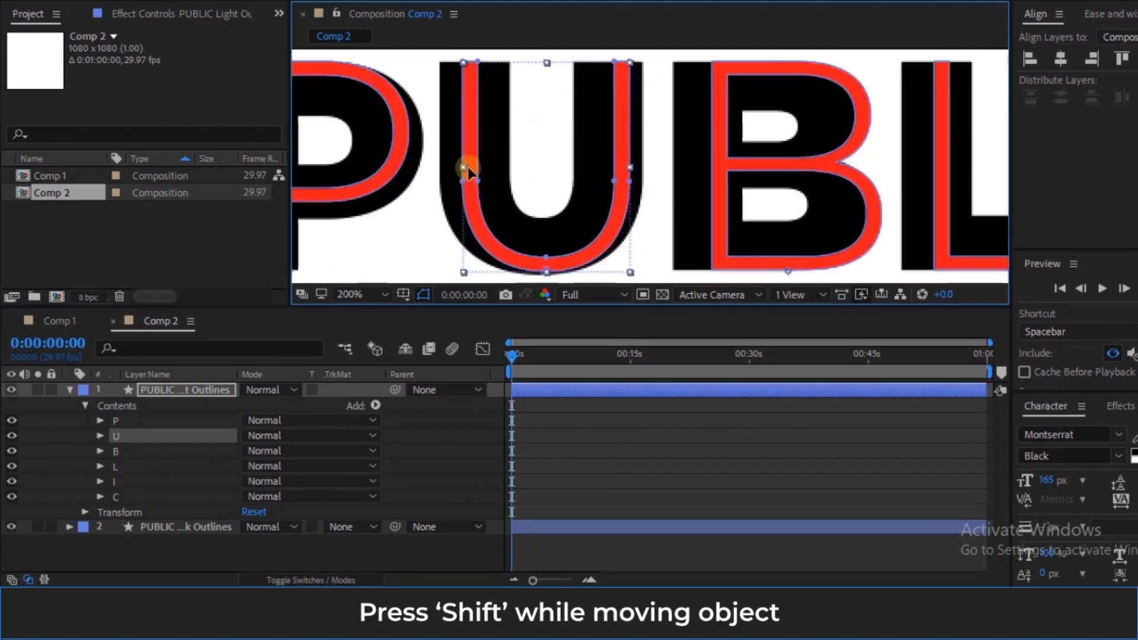
key("ctrl+z")
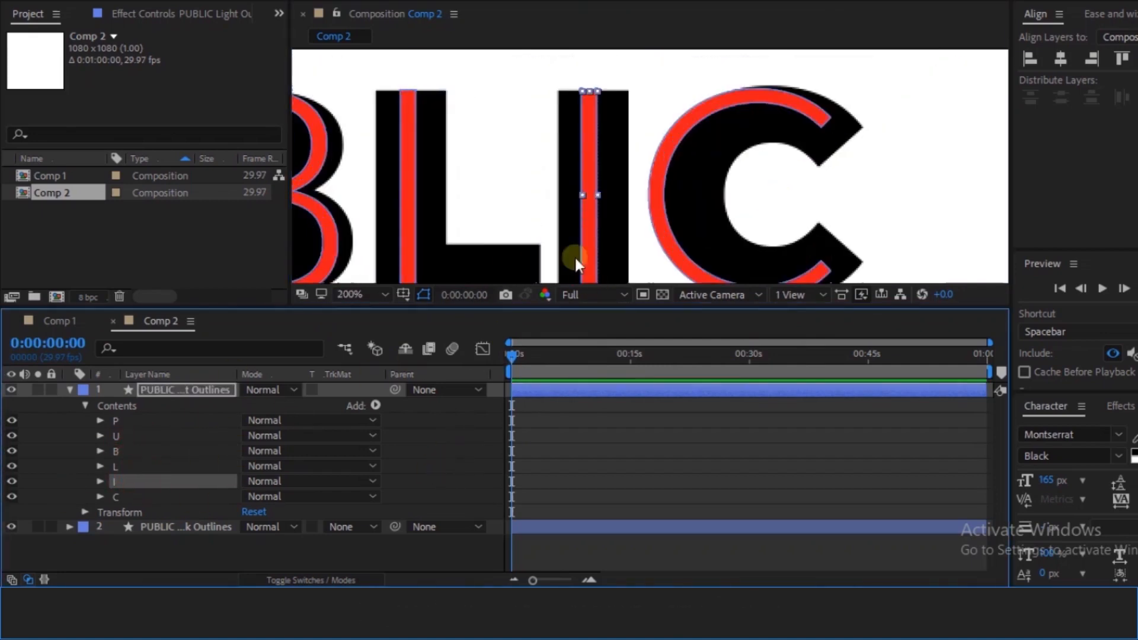
left_click(115, 497)
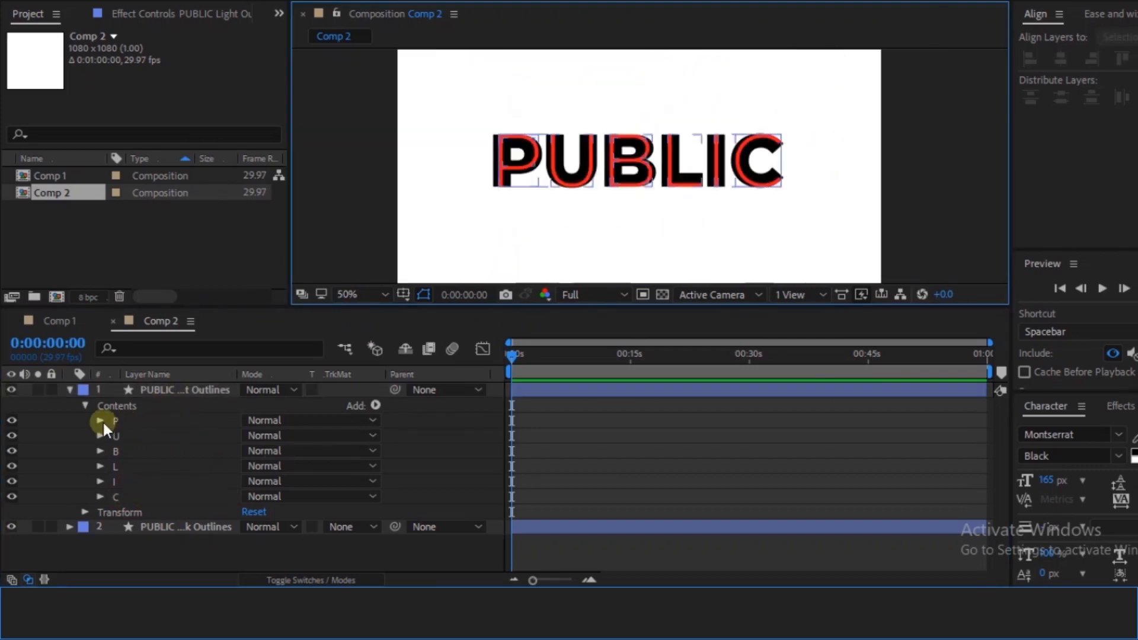
Reveal the P letter's path and paste the light letter paths onto the bold layer at 1s.
left_click(99, 421)
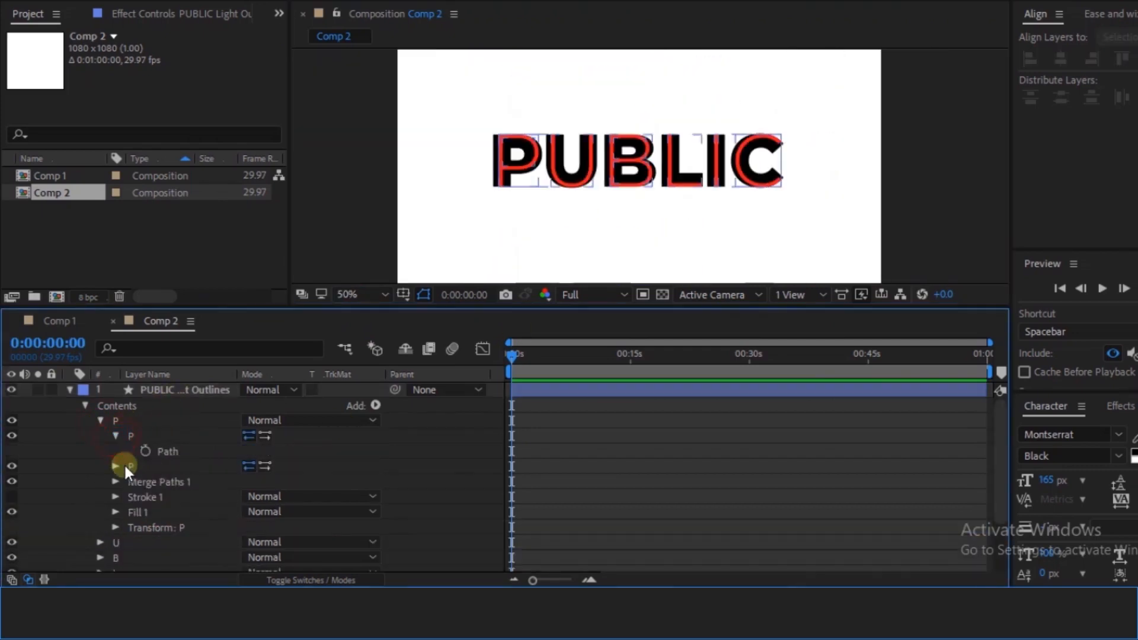
left_click(167, 452)
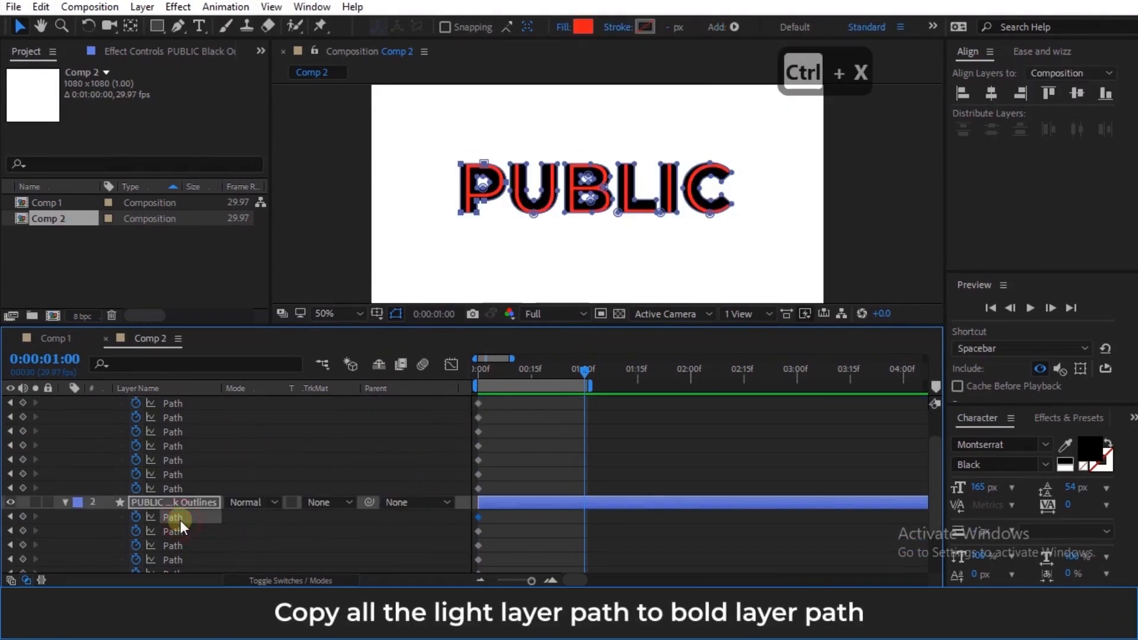
key("ctrl+v")
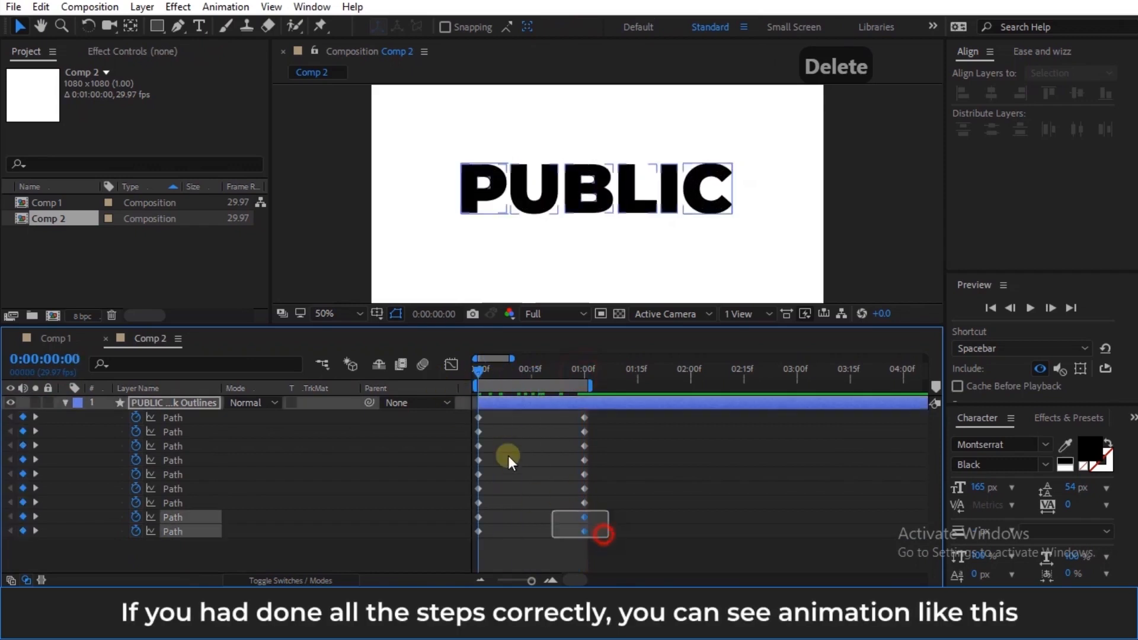
Apply Quint In + Out easing to all PUBLIC path keyframes with Ease and Wizz.
right_click(580, 526)
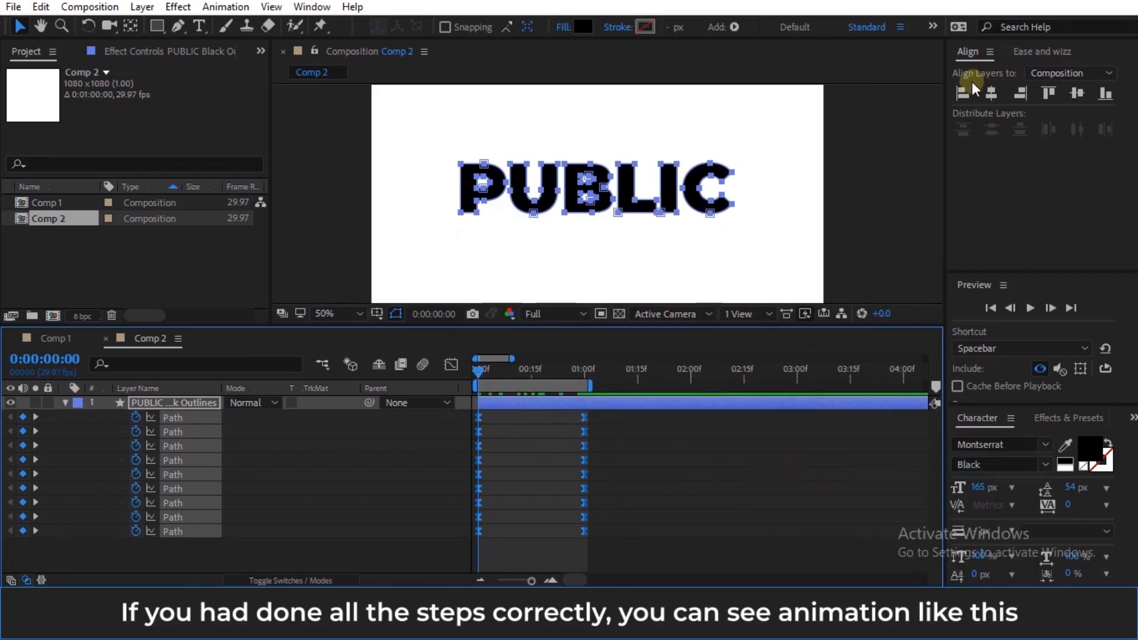
left_click(1043, 51)
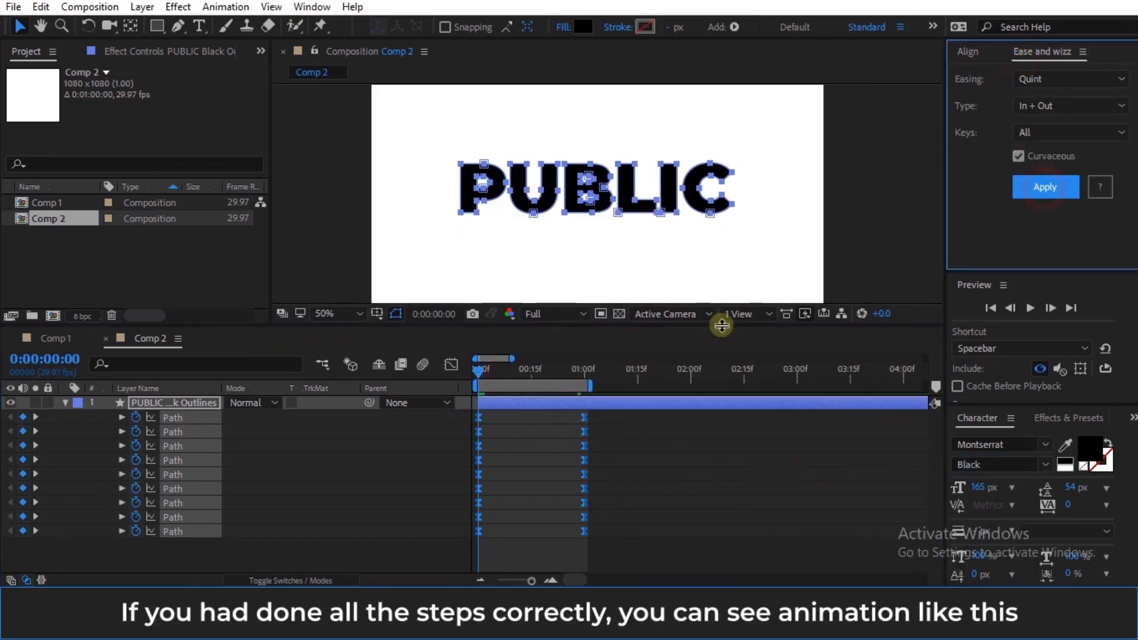
left_click(1044, 186)
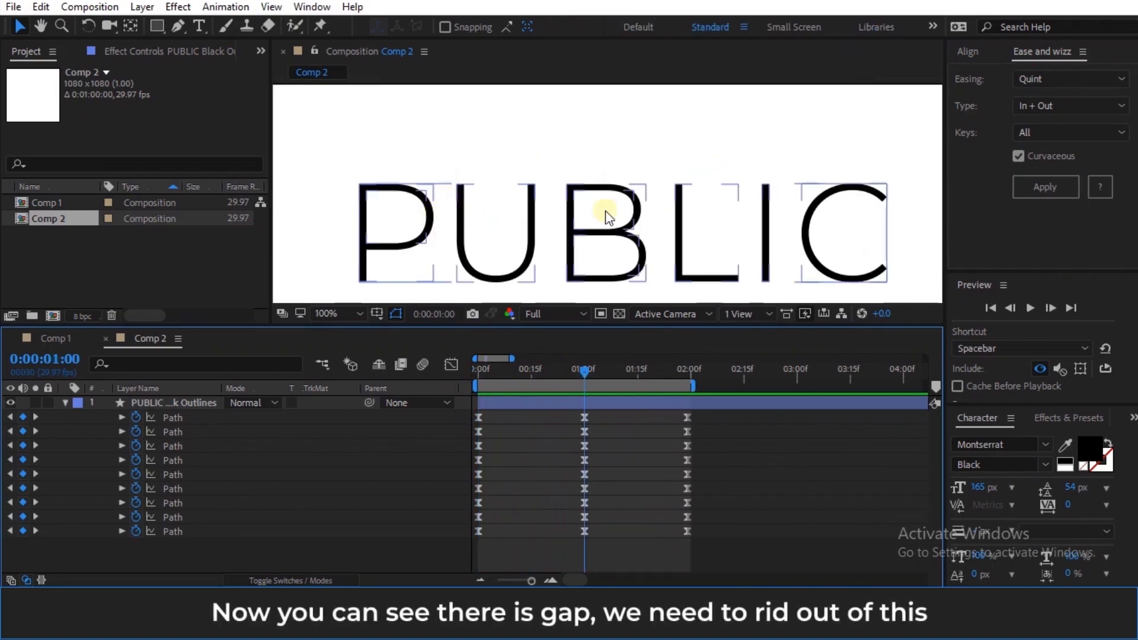
mouse_move(784, 236)
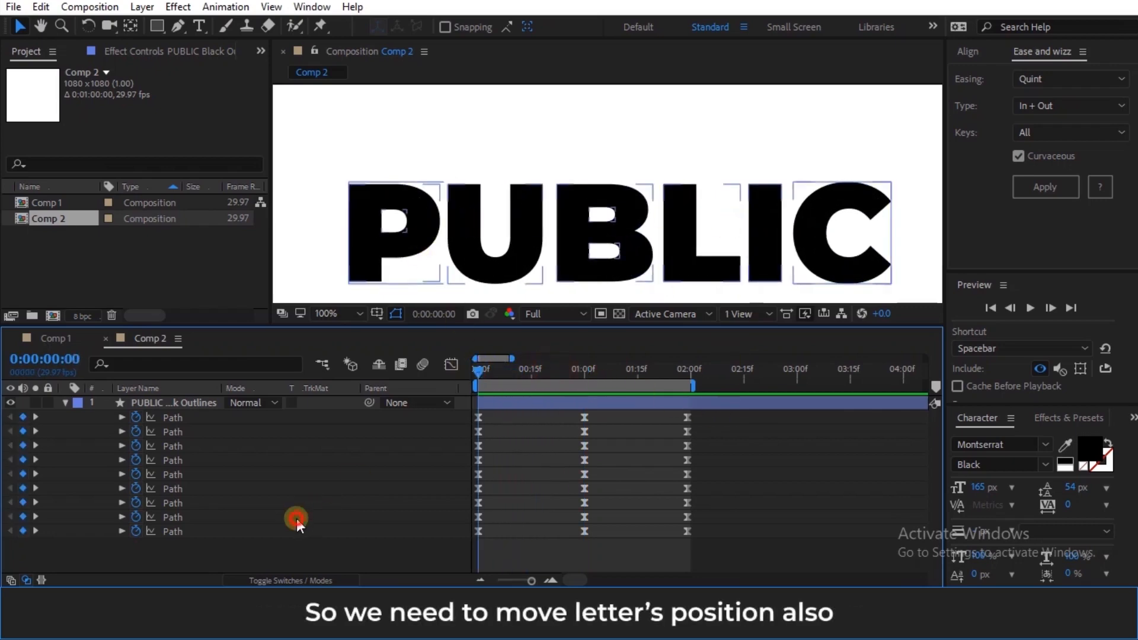
Collapse the path list and twirl open the letter groups, expanding B's transform properties.
left_click(65, 403)
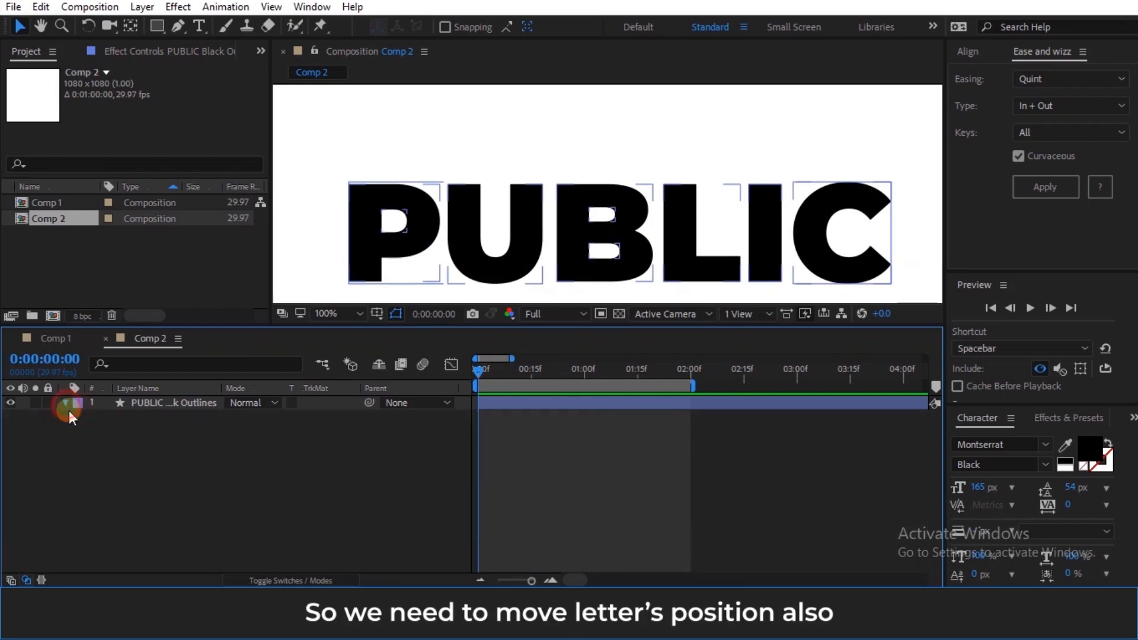
left_click(74, 403)
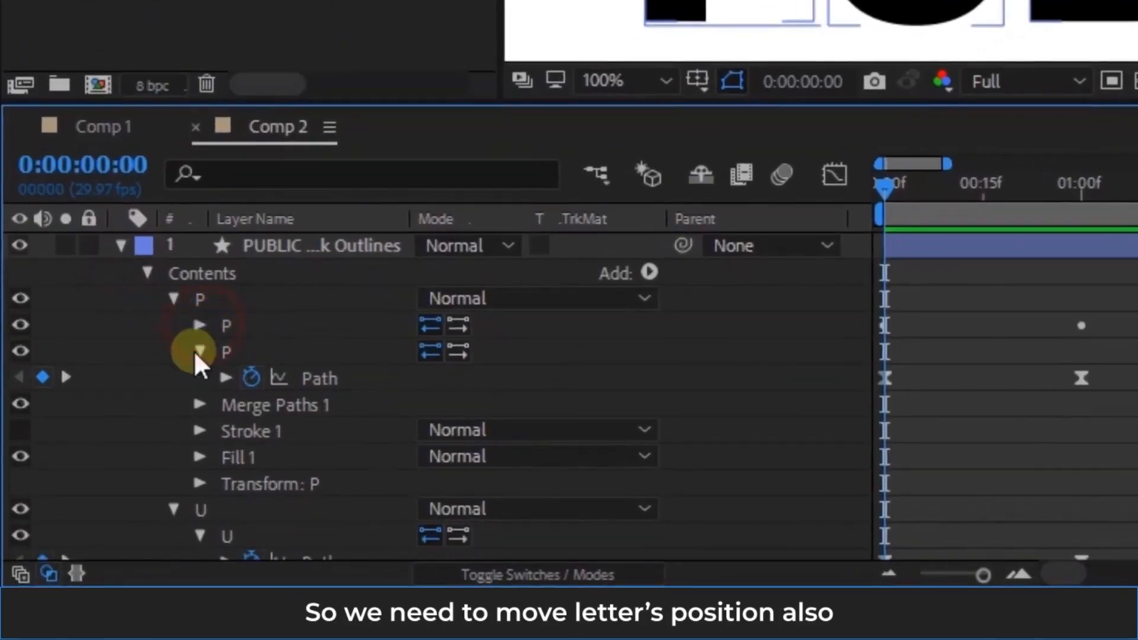
scroll("down", 3)
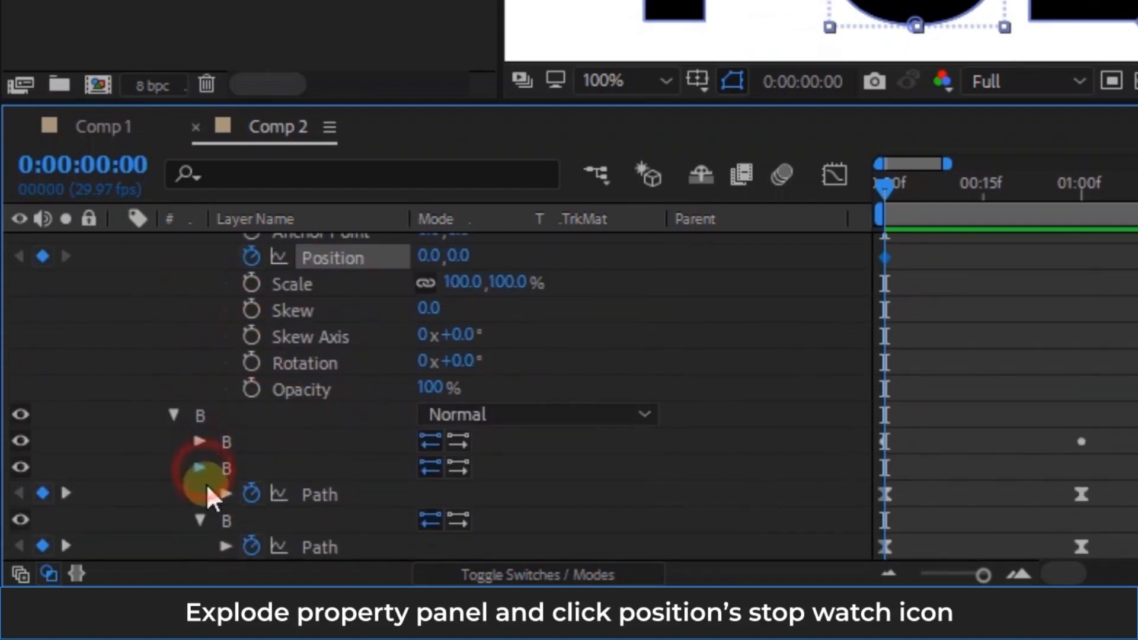
left_click(250, 415)
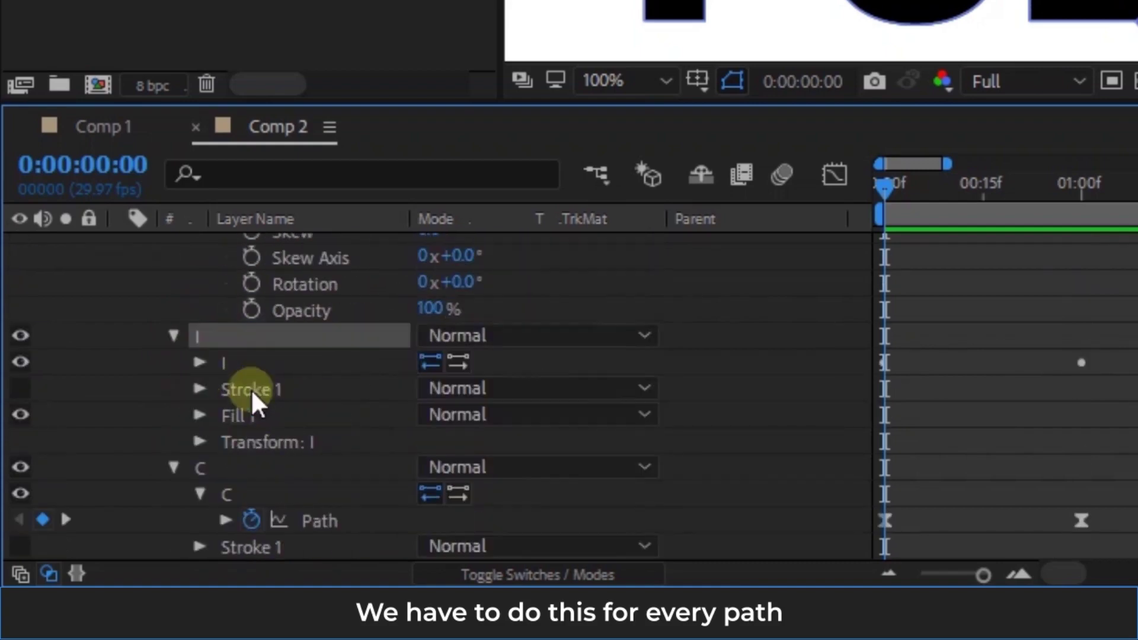
scroll("down", 3)
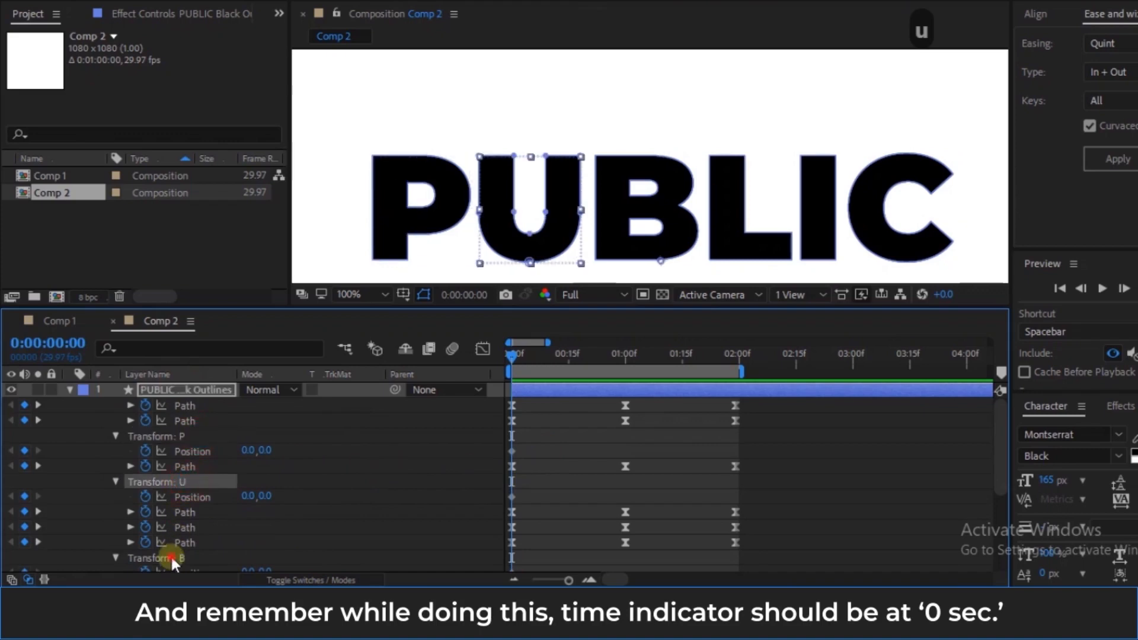
At 1 second, with rulers shown for a centre guide, shift the U letter inward to close the gap.
left_click(551, 390)
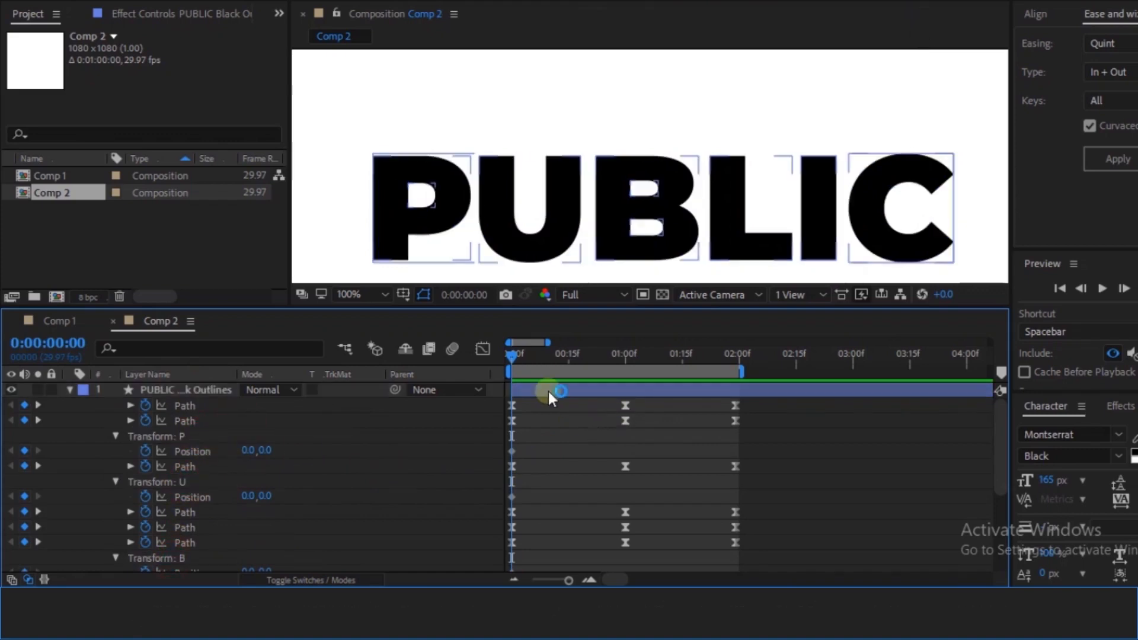
left_click(626, 370)
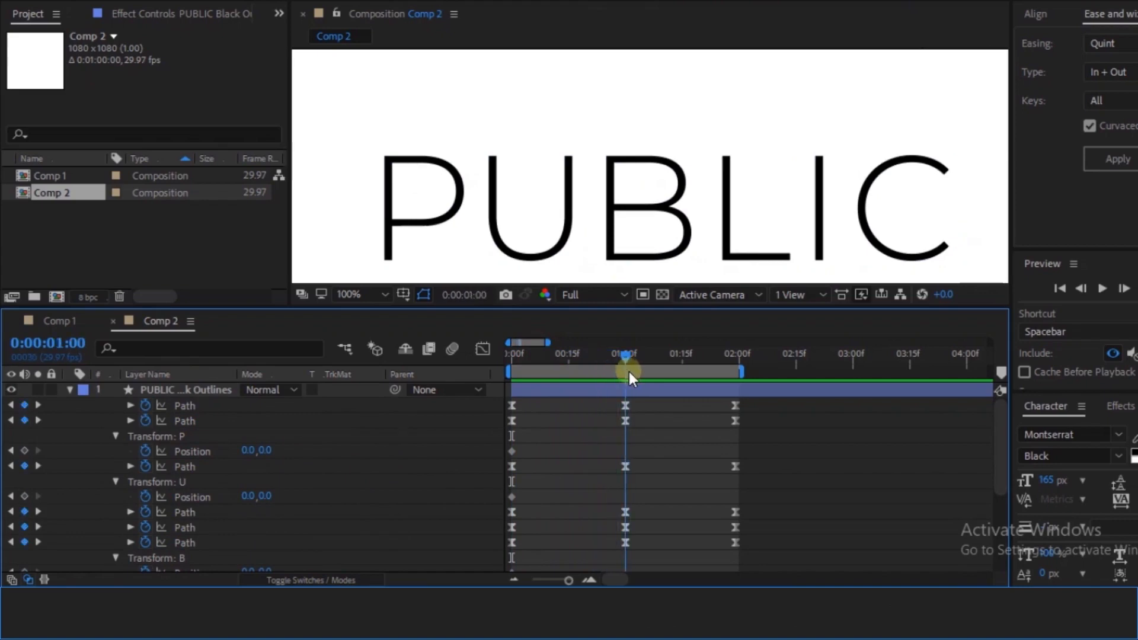
left_click(665, 261)
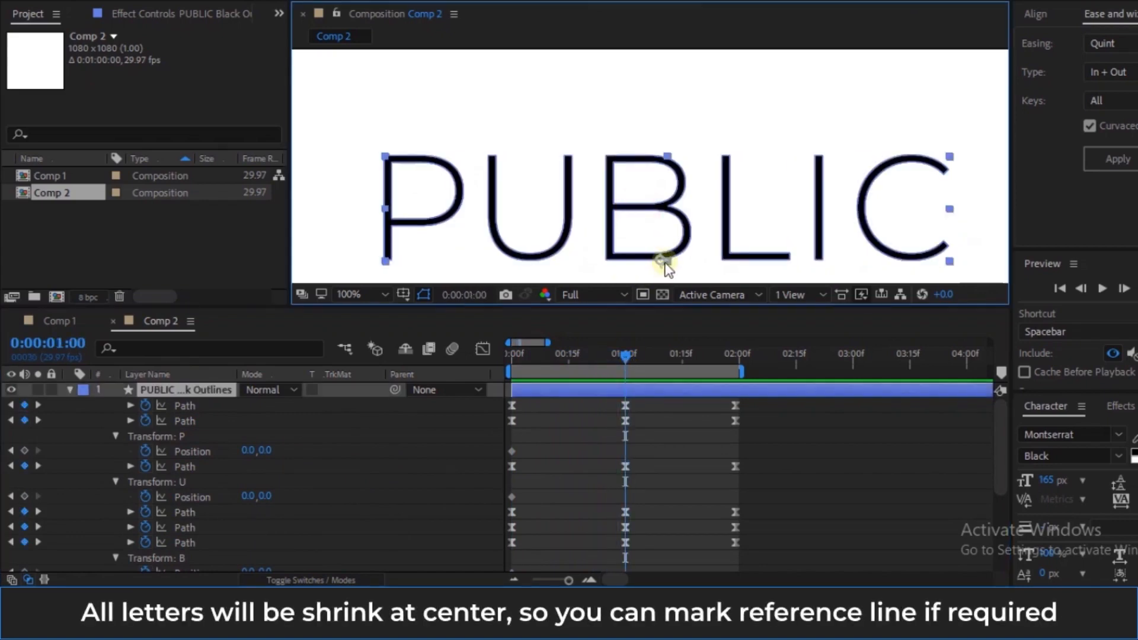
mouse_move(389, 196)
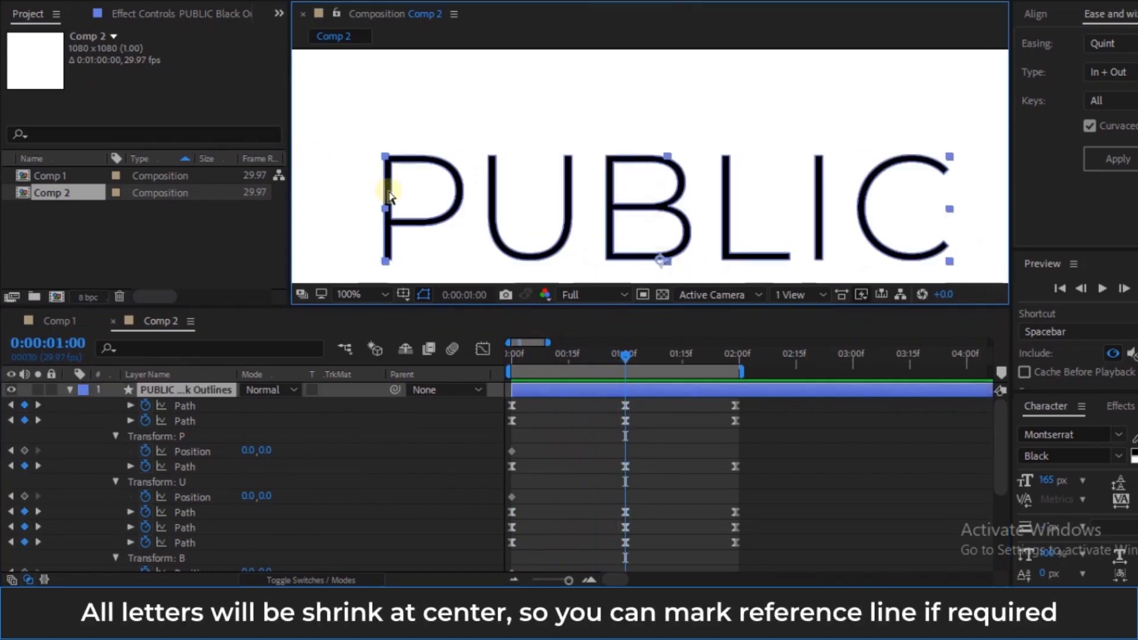
key("ctrl+r")
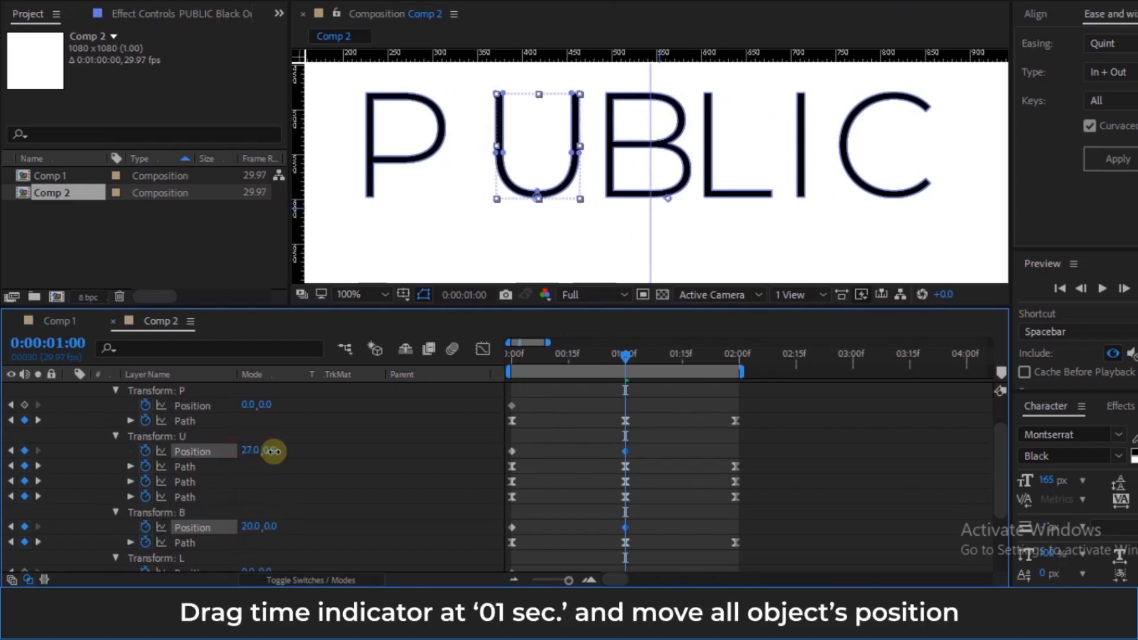
left_click_drag(522, 144, 435, 145)
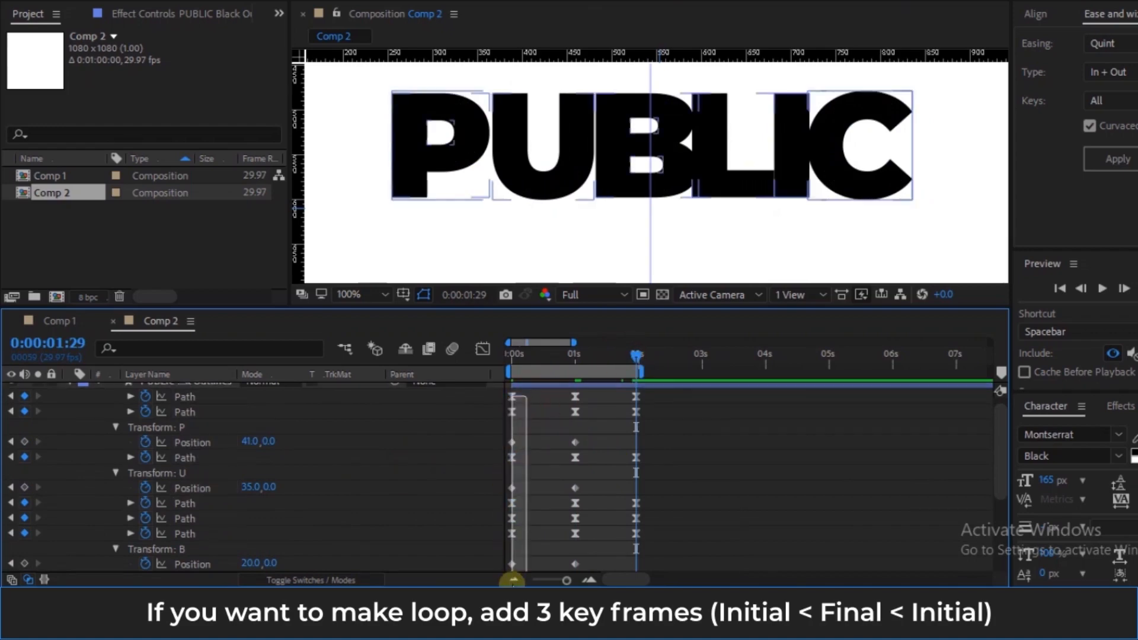
Paste the copied starting position keyframes at 2 seconds to close the loop.
key("ctrl+v")
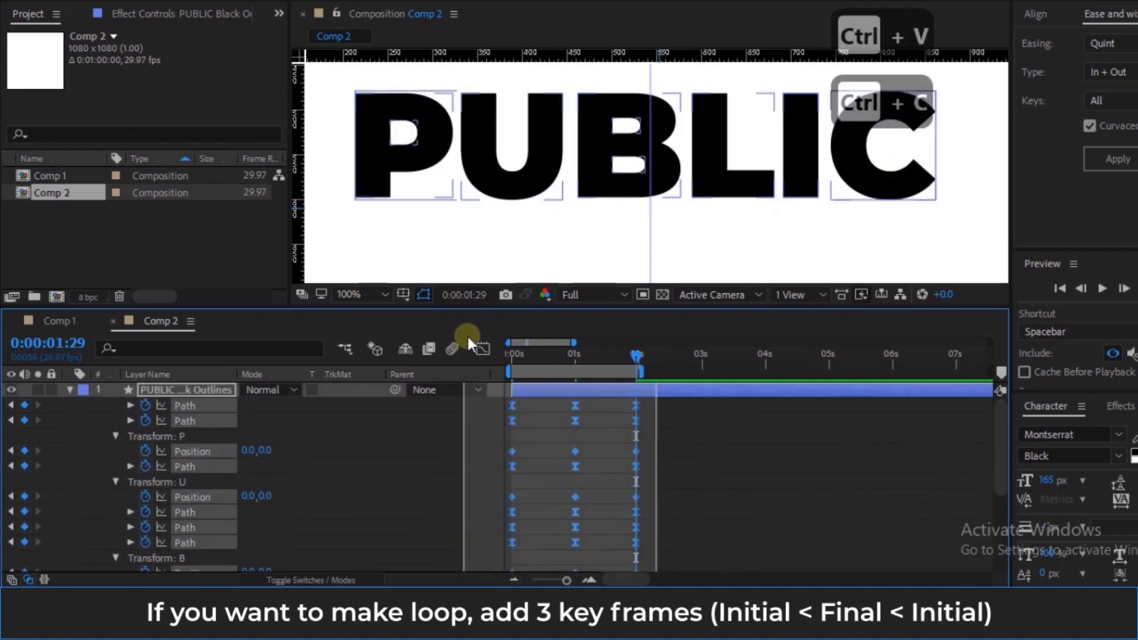